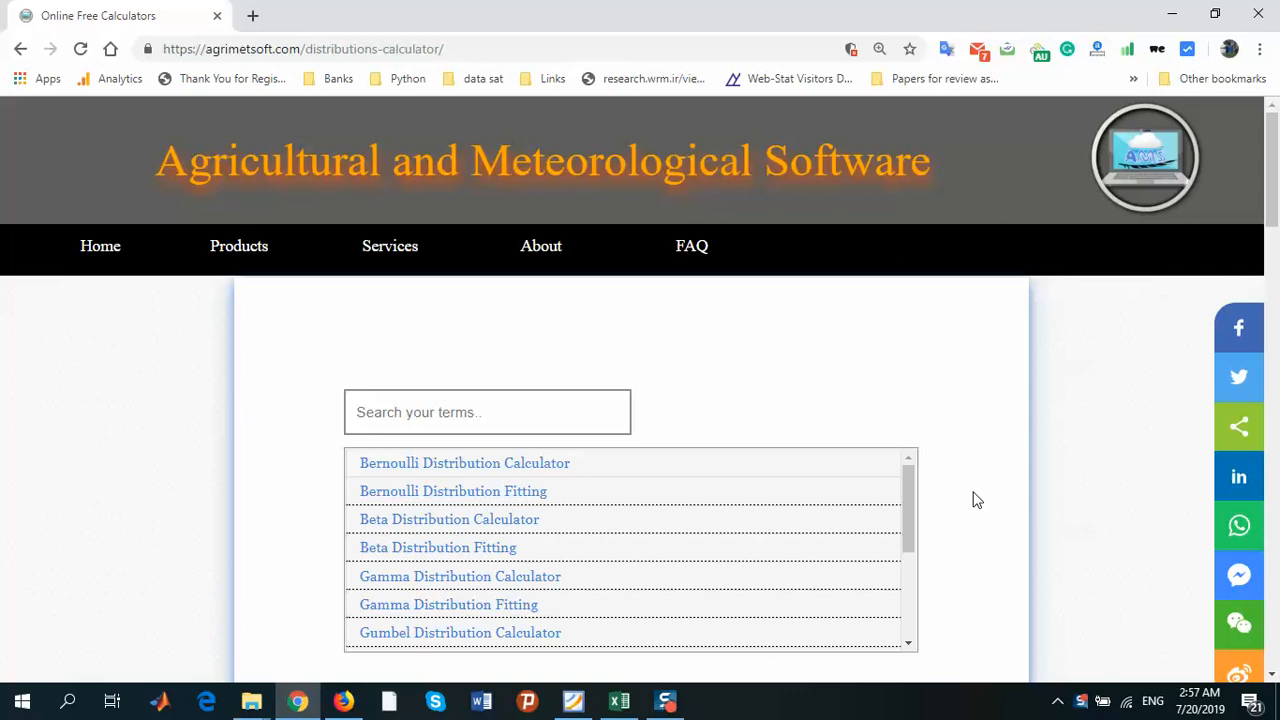
pyautogui.moveTo(856, 438)
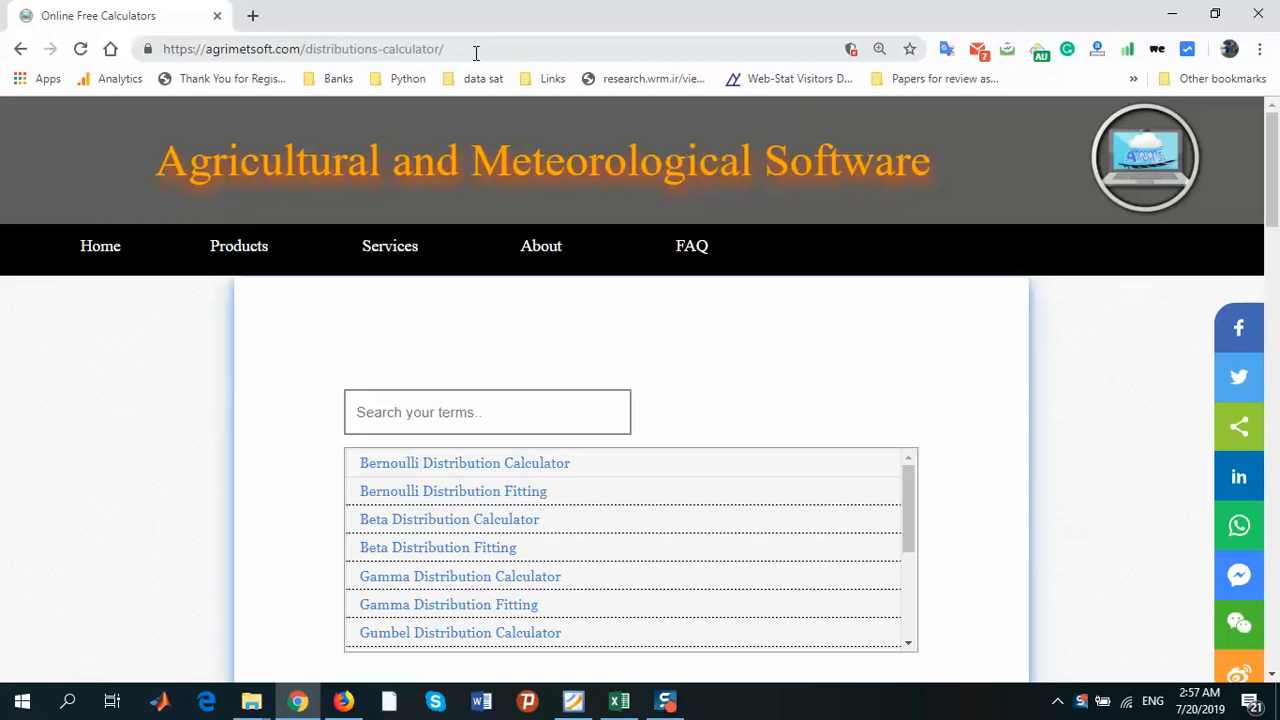
pyautogui.moveTo(290, 56)
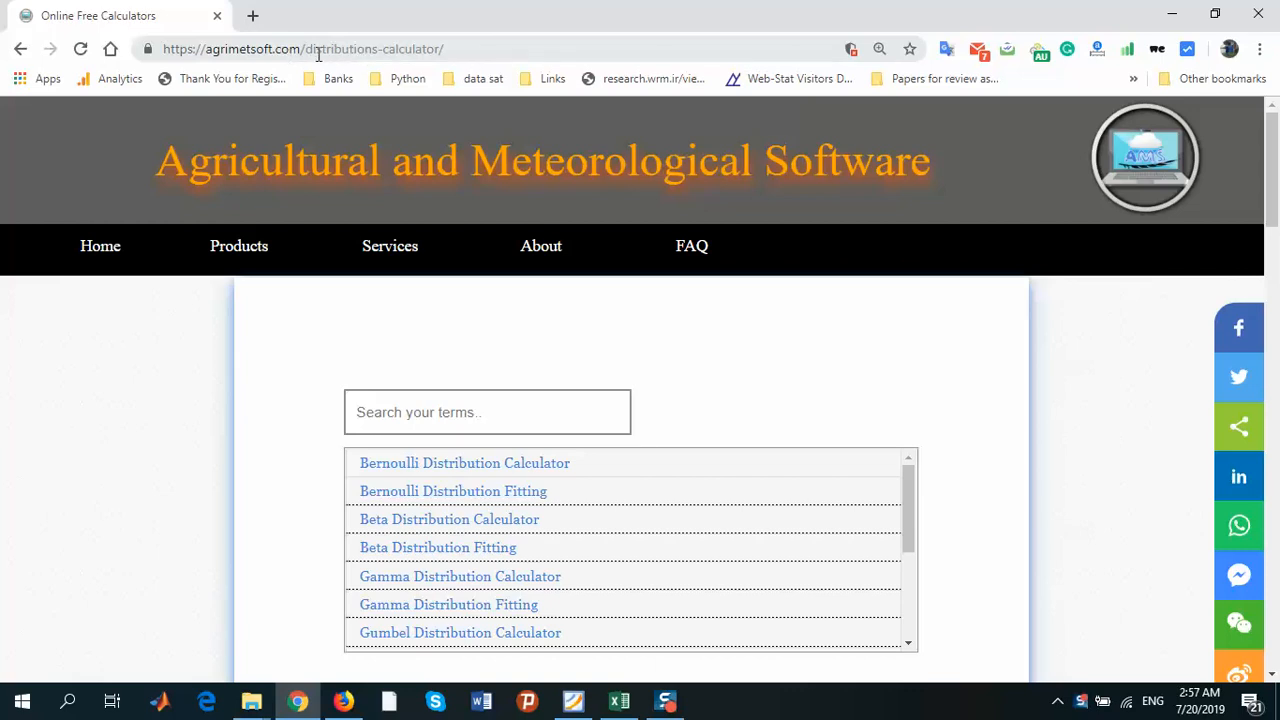
pyautogui.moveTo(830, 408)
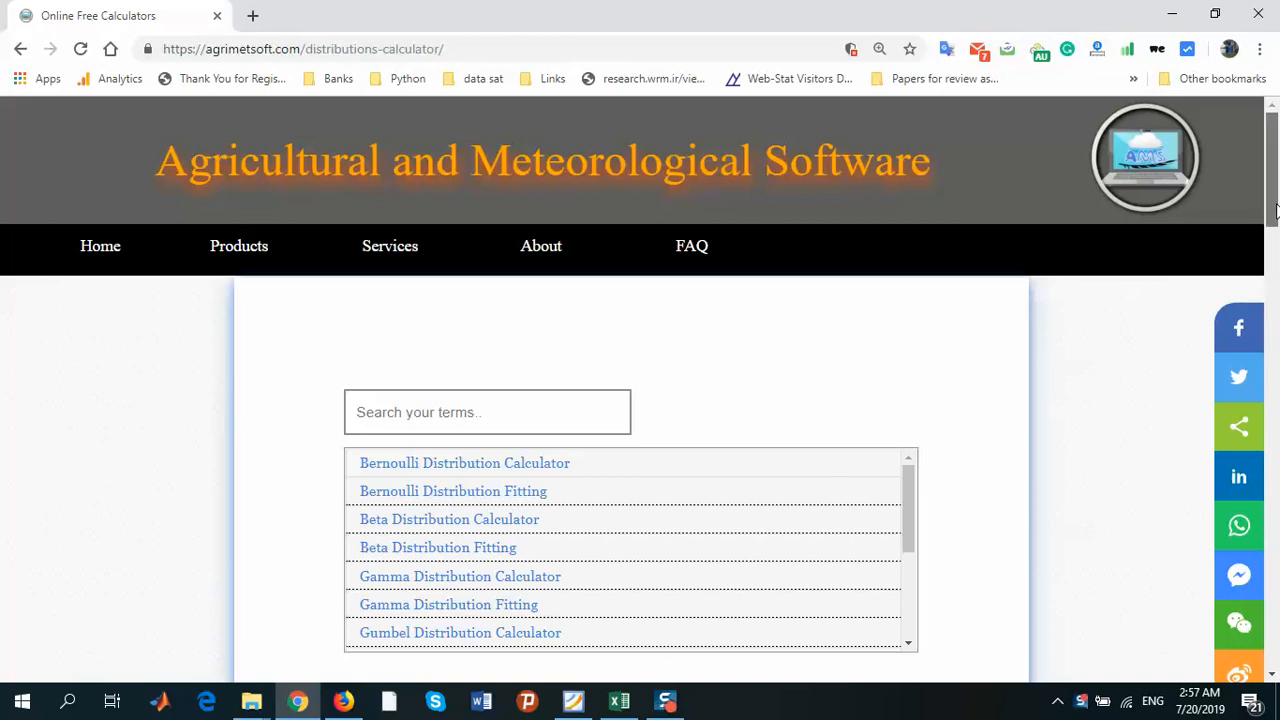
# Step: Open the Normal Distribution Fitting calculator and bring its empty data panel into view
pyautogui.scroll(-3)
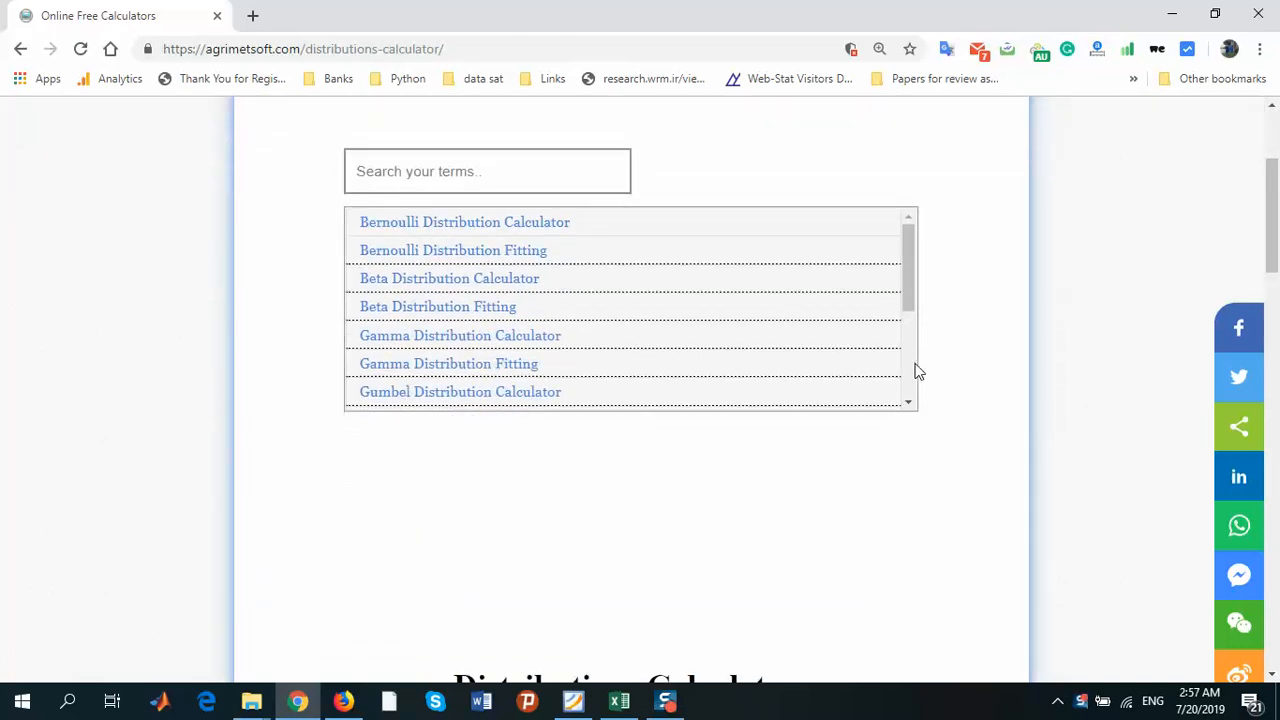
pyautogui.scroll(-3)
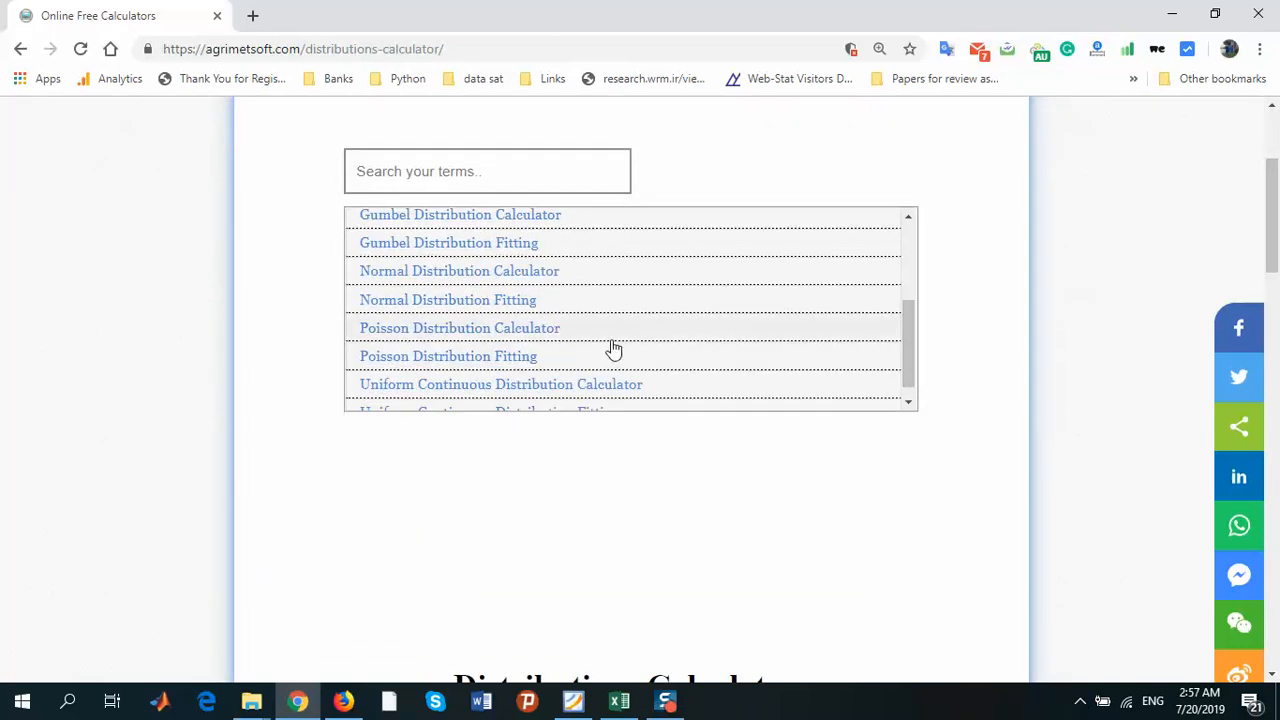
pyautogui.moveTo(484, 300)
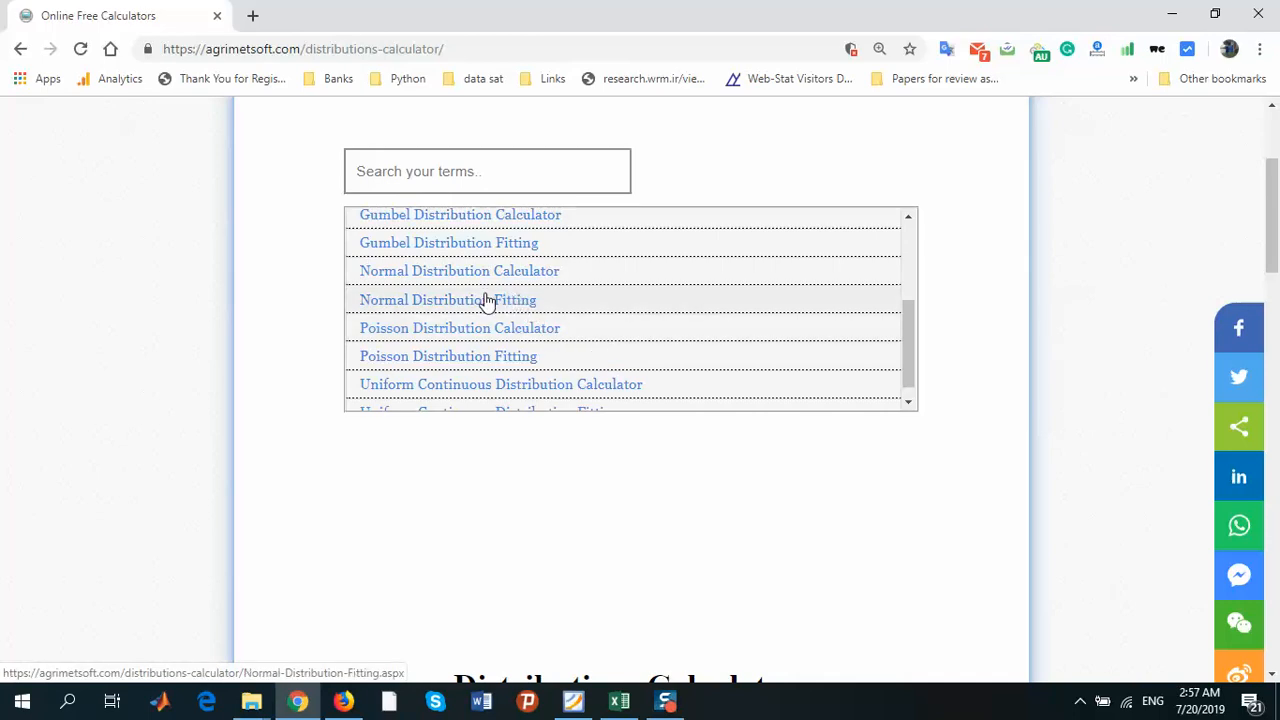
pyautogui.moveTo(520, 316)
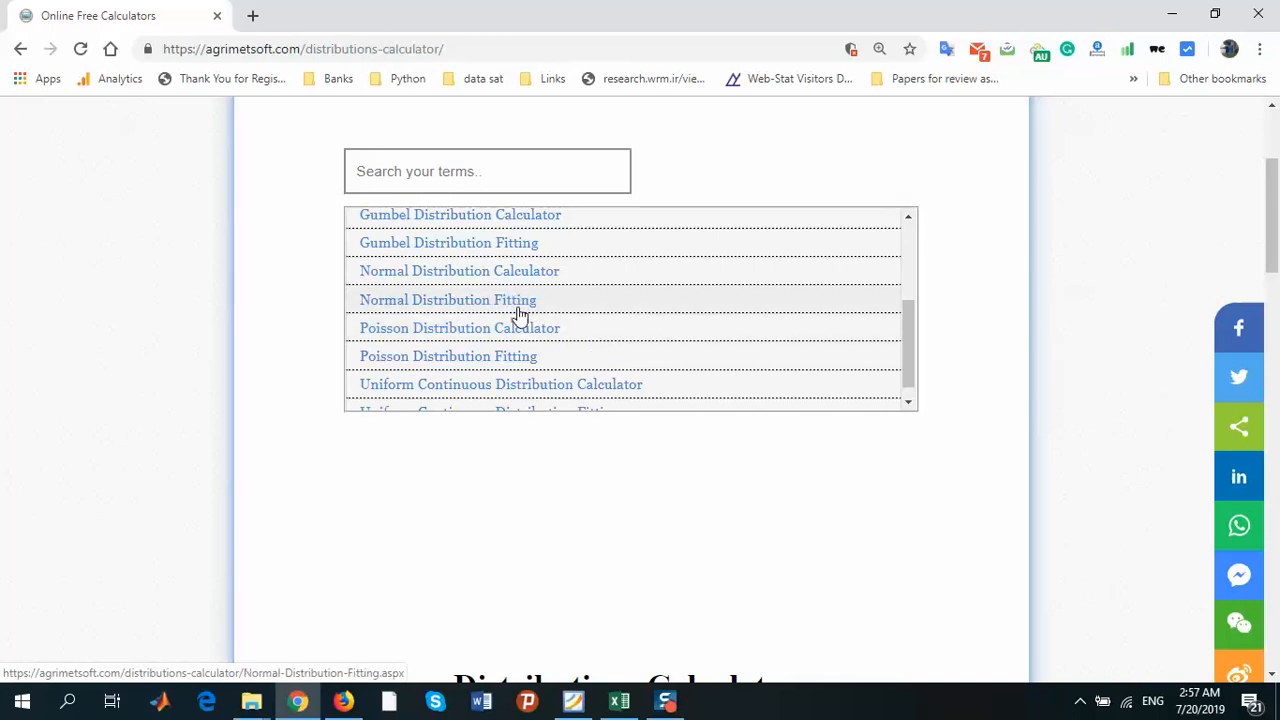
pyautogui.click(448, 300)
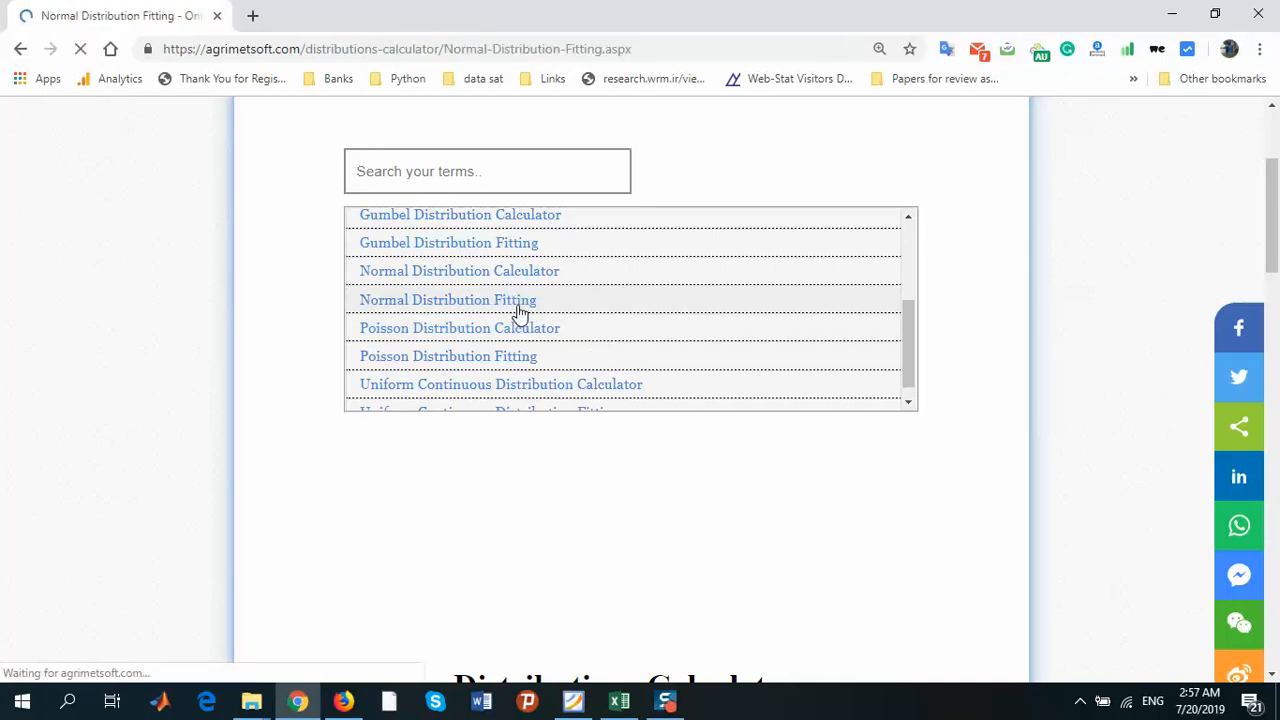
pyautogui.scroll(3)
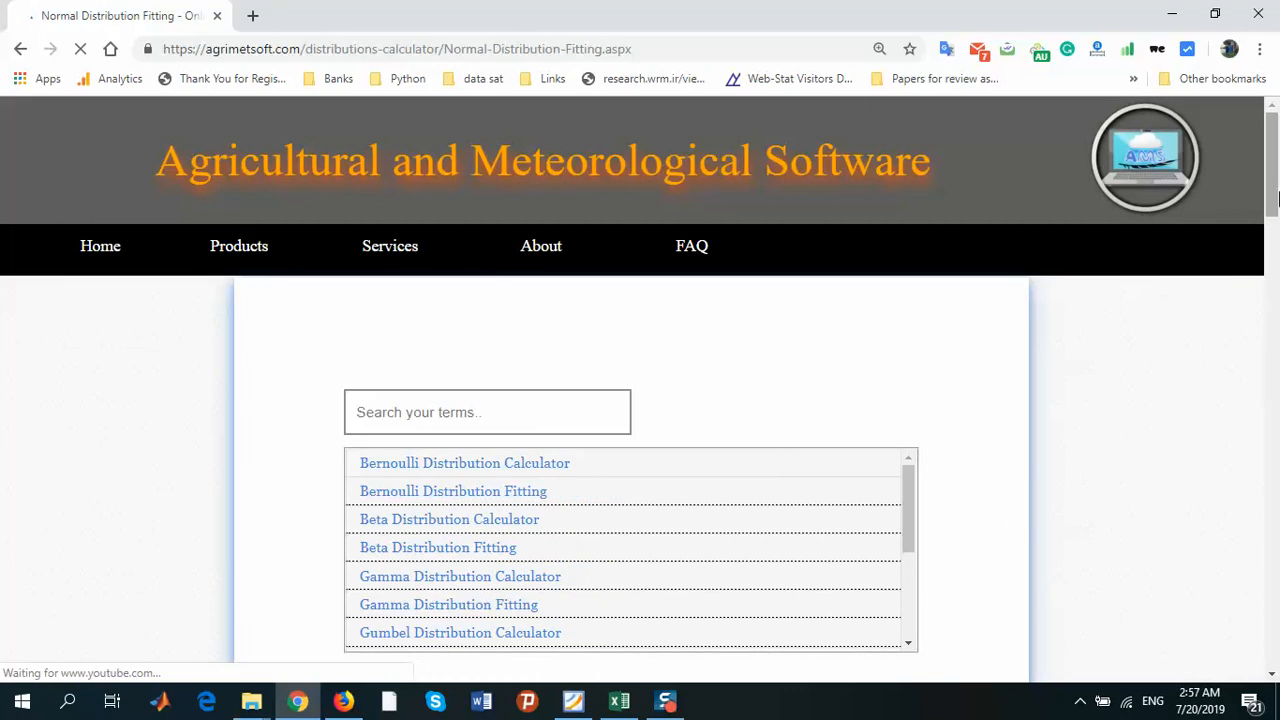
pyautogui.scroll(-3)
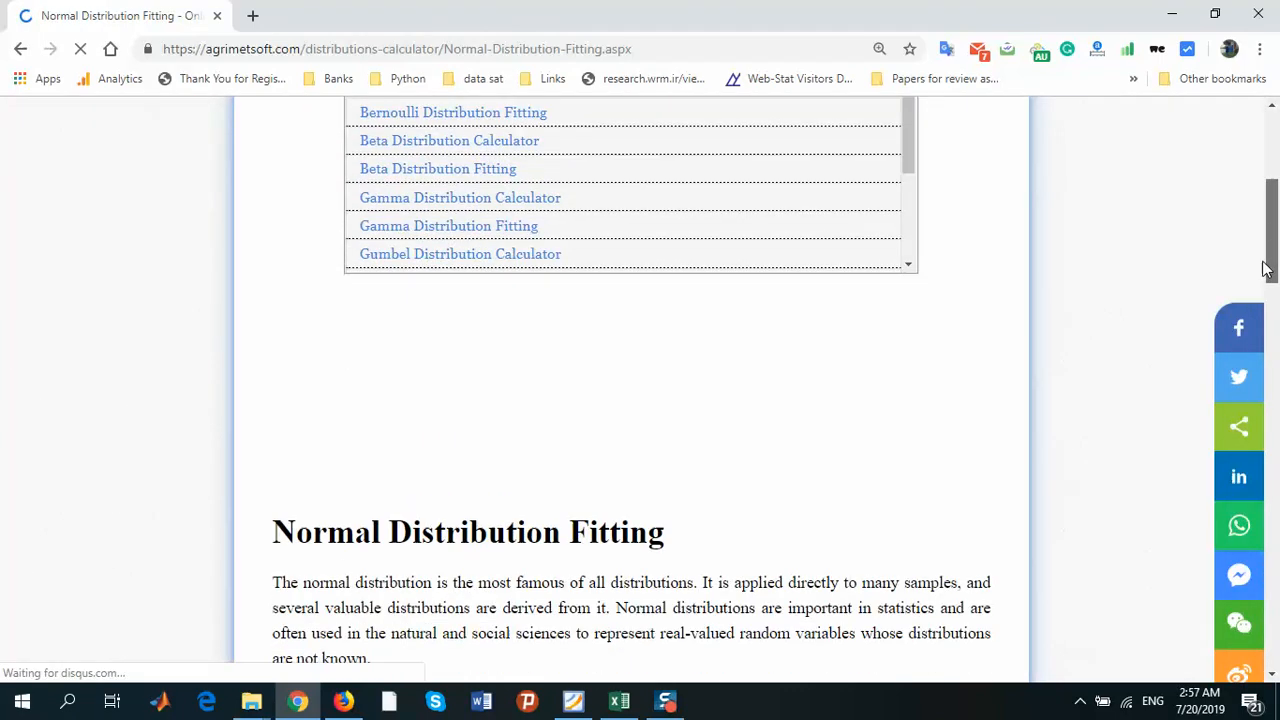
pyautogui.scroll(-3)
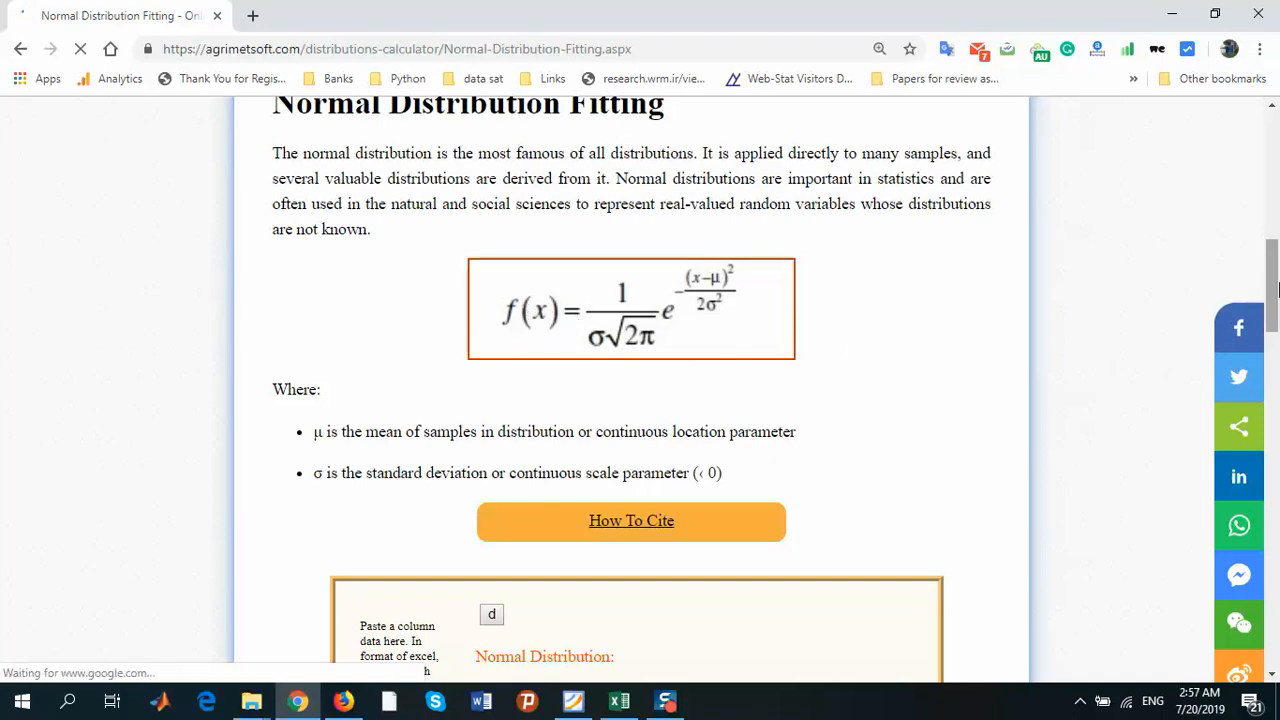
pyautogui.scroll(-3)
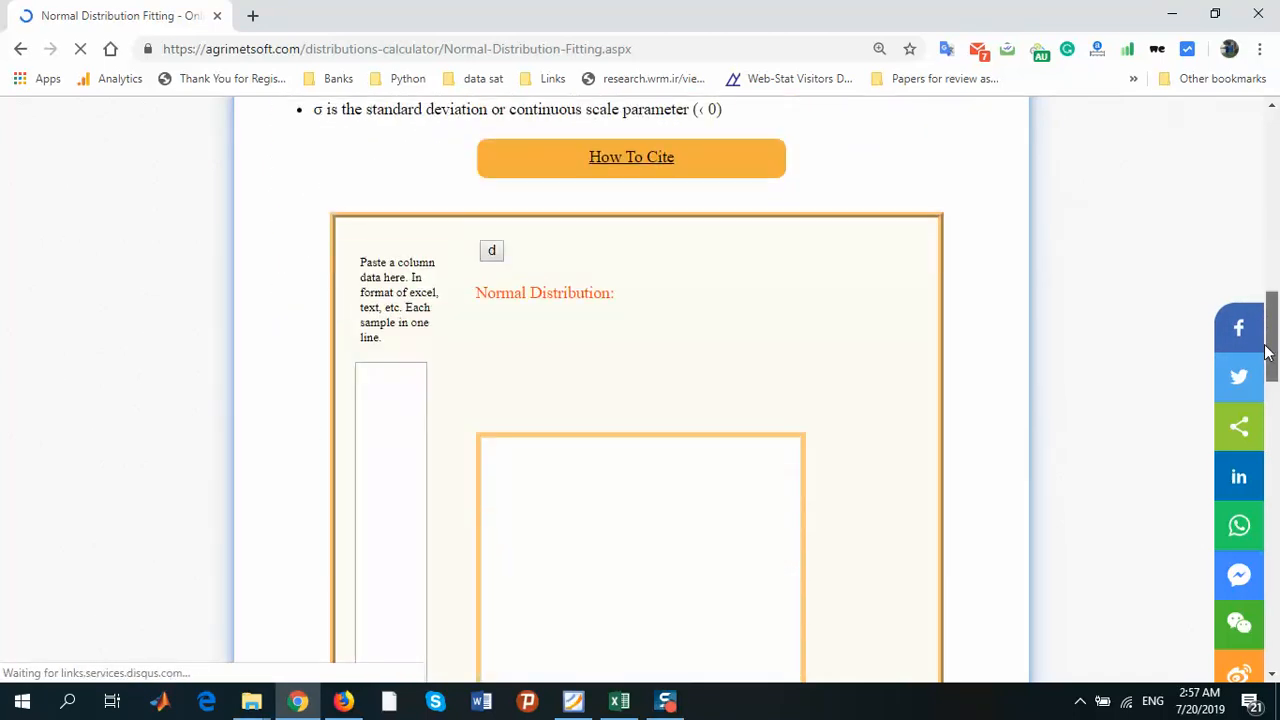
pyautogui.scroll(-3)
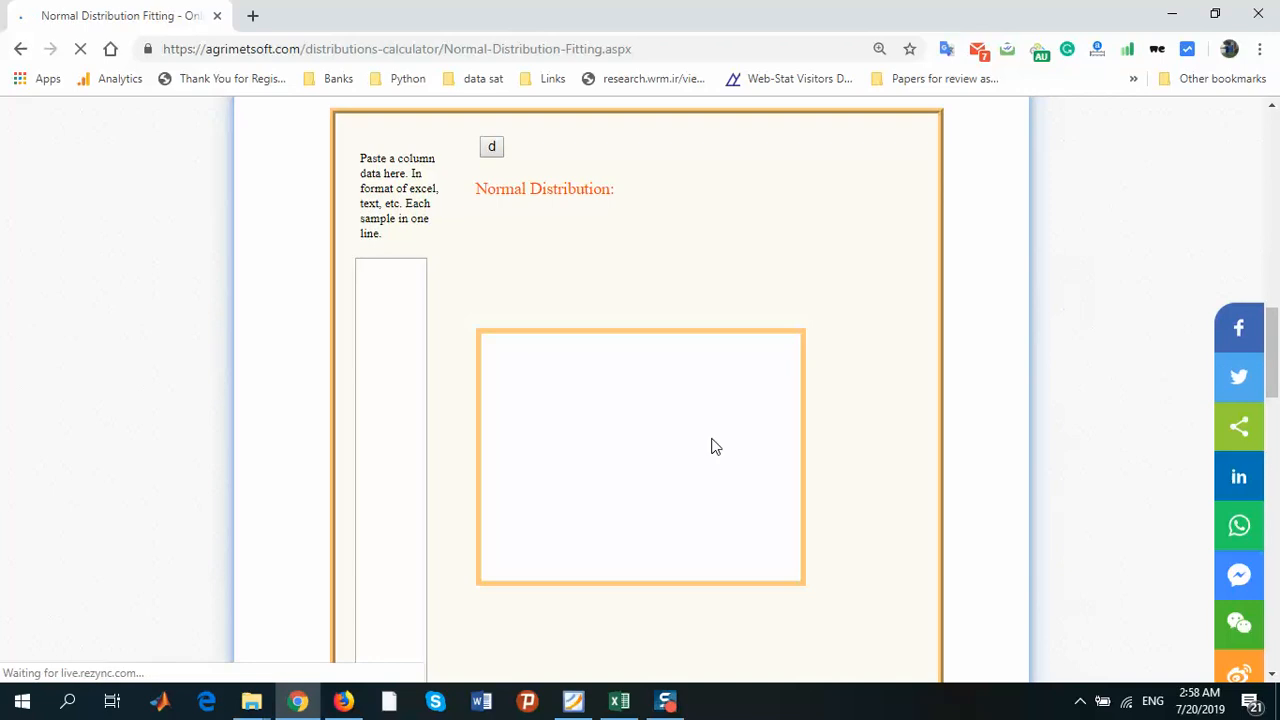
pyautogui.moveTo(492, 418)
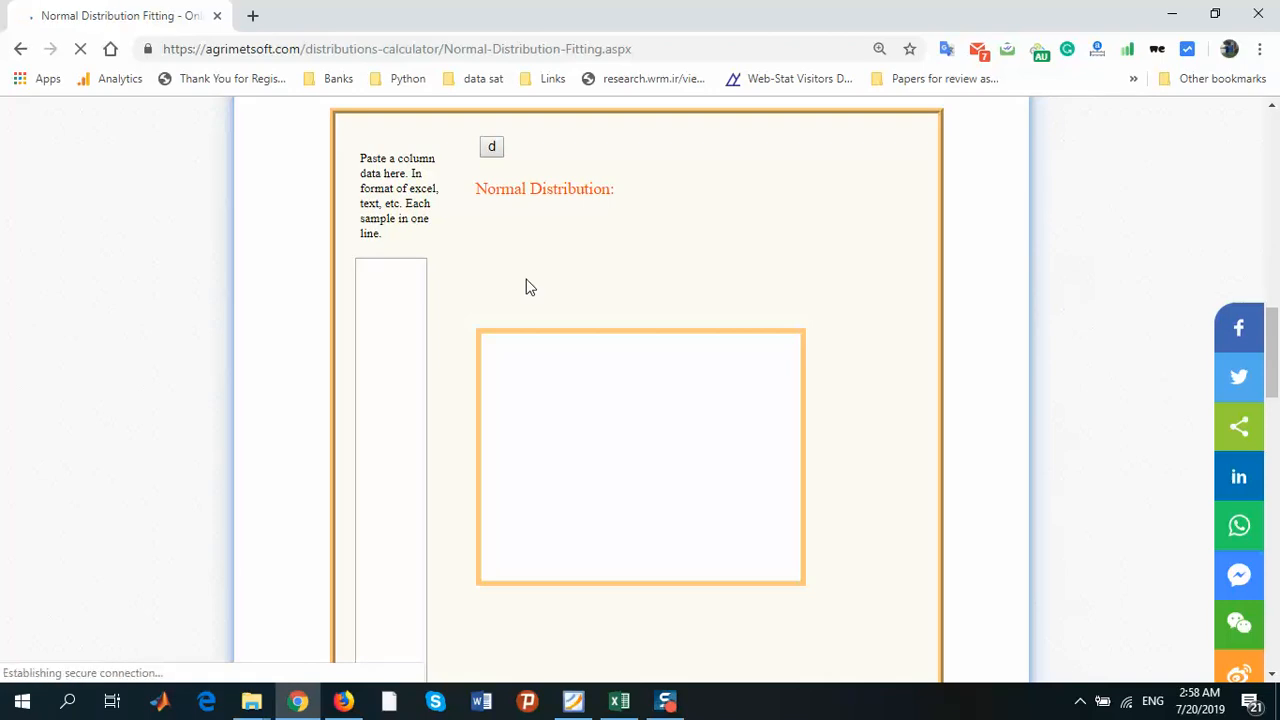
pyautogui.moveTo(496, 280)
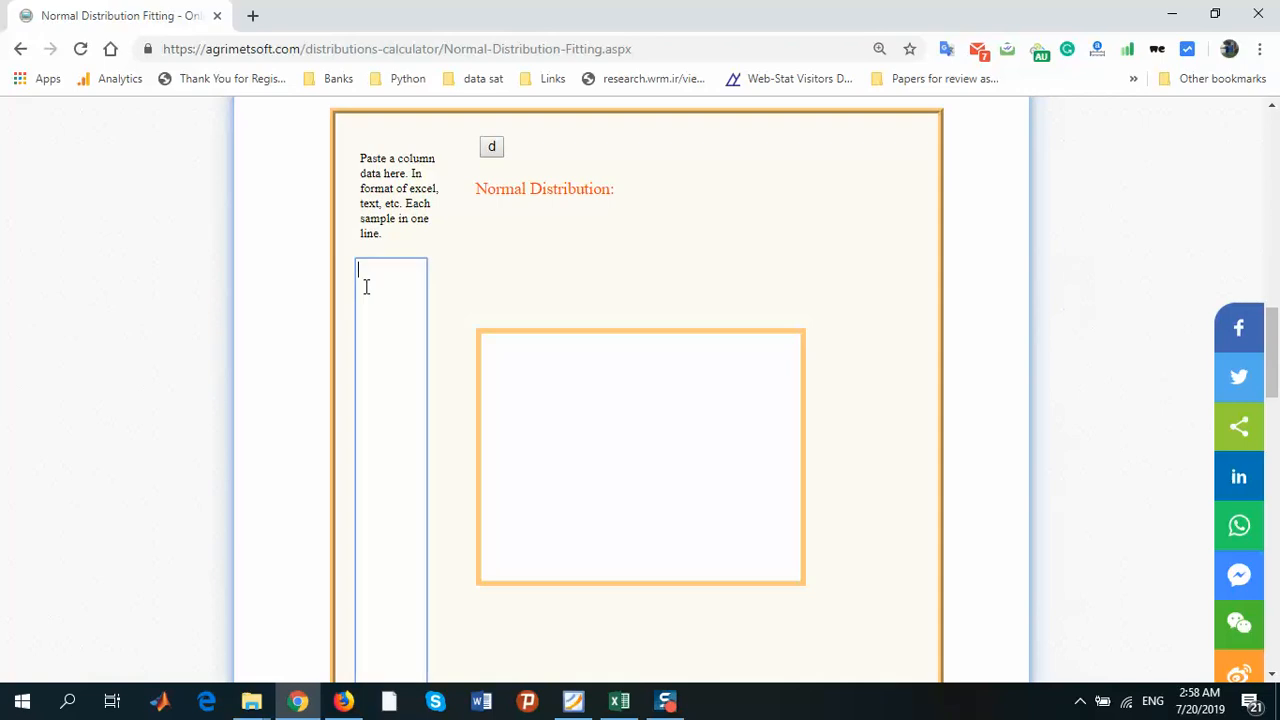
pyautogui.moveTo(688, 692)
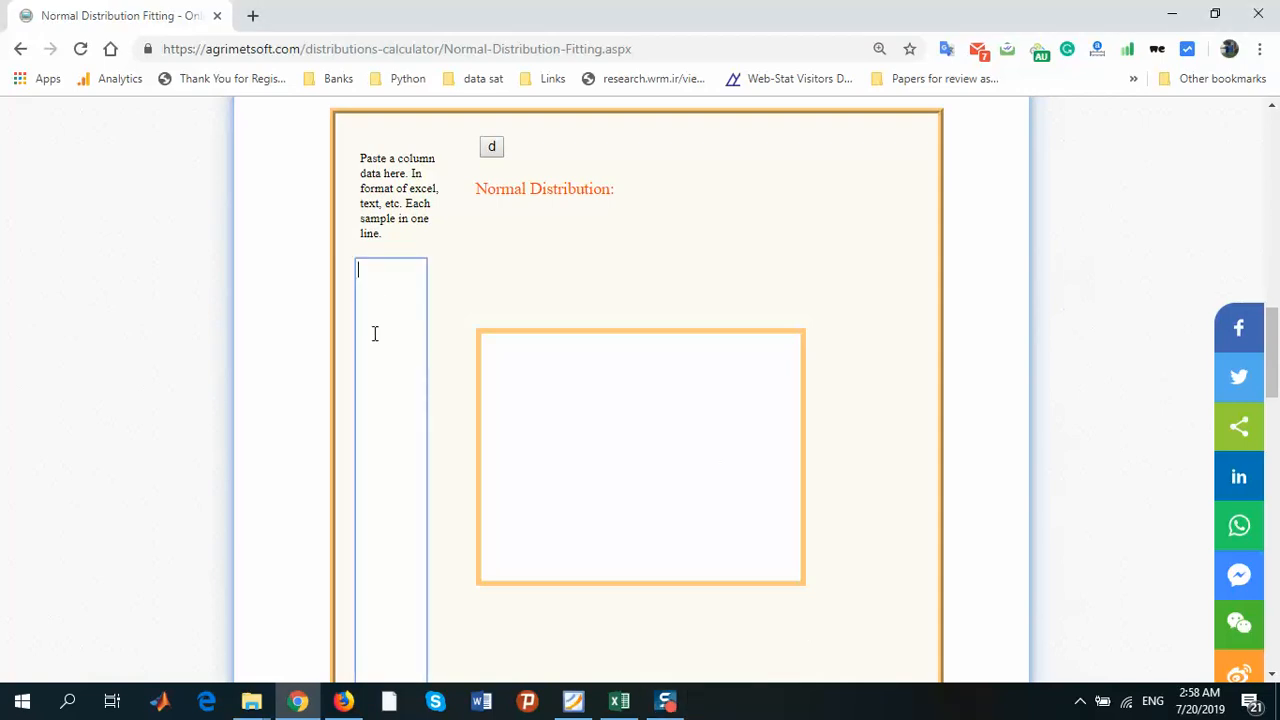
pyautogui.write('2')
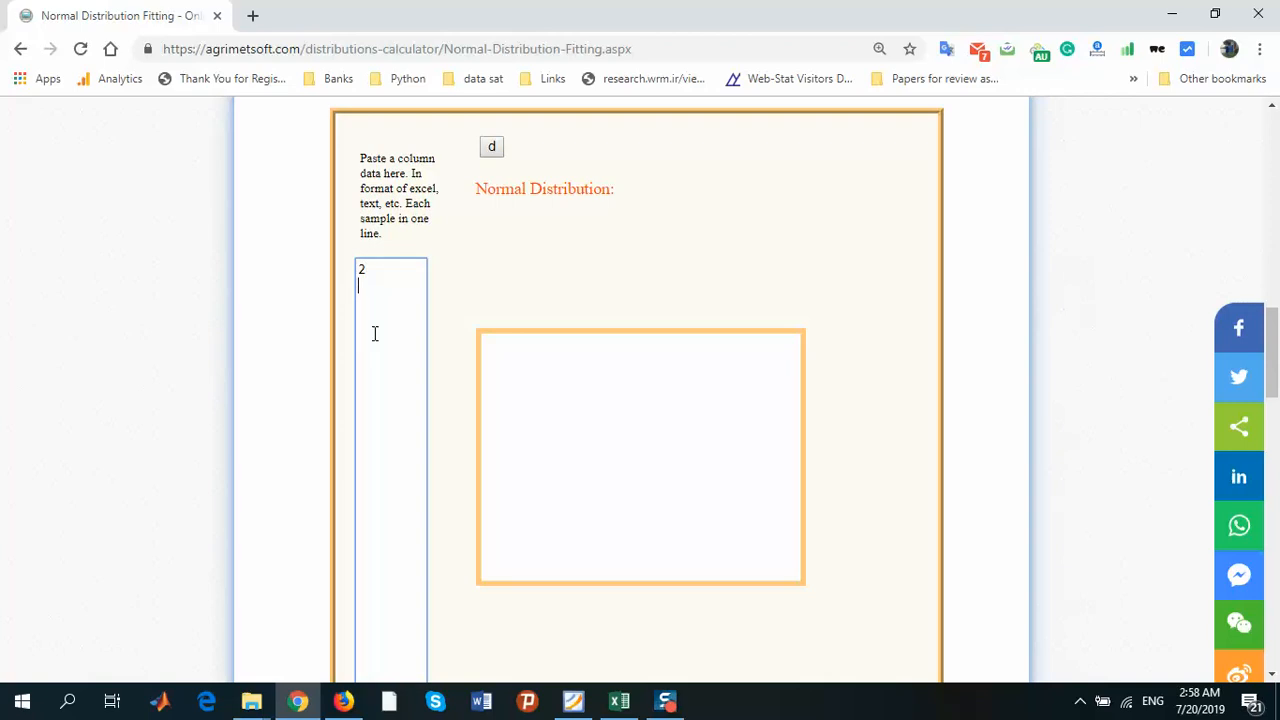
pyautogui.write('3')
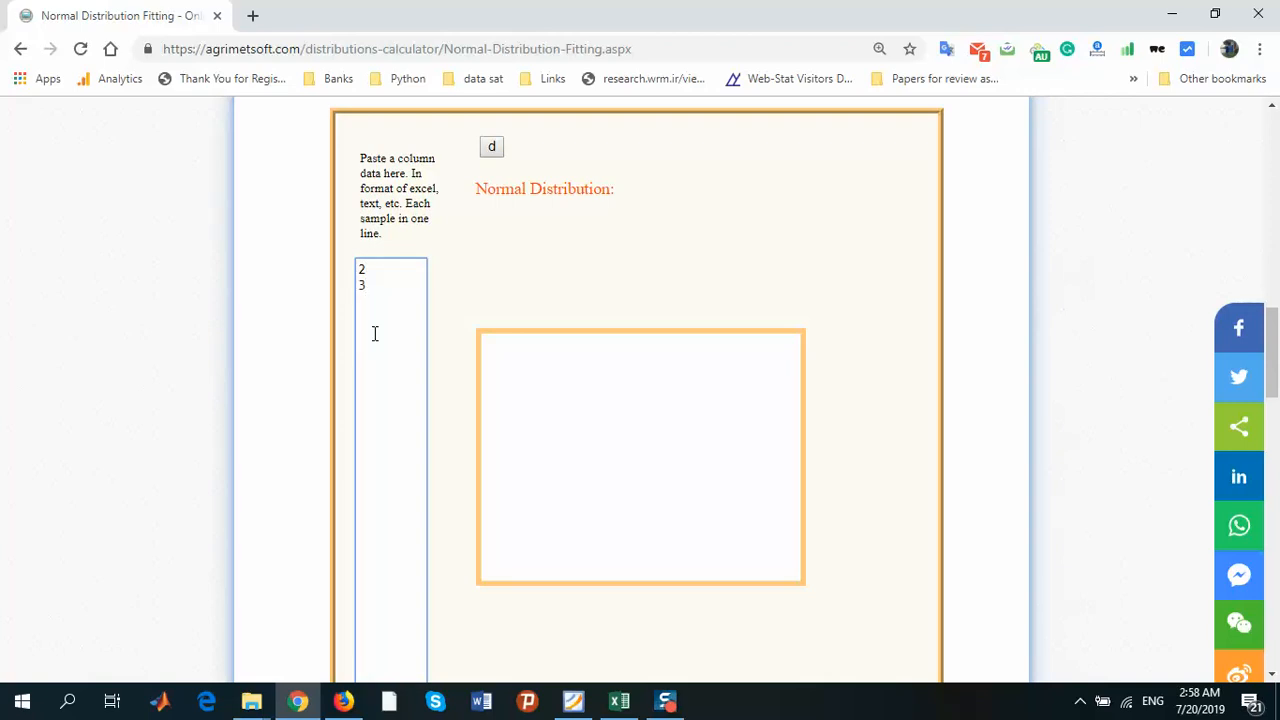
pyautogui.write('5')
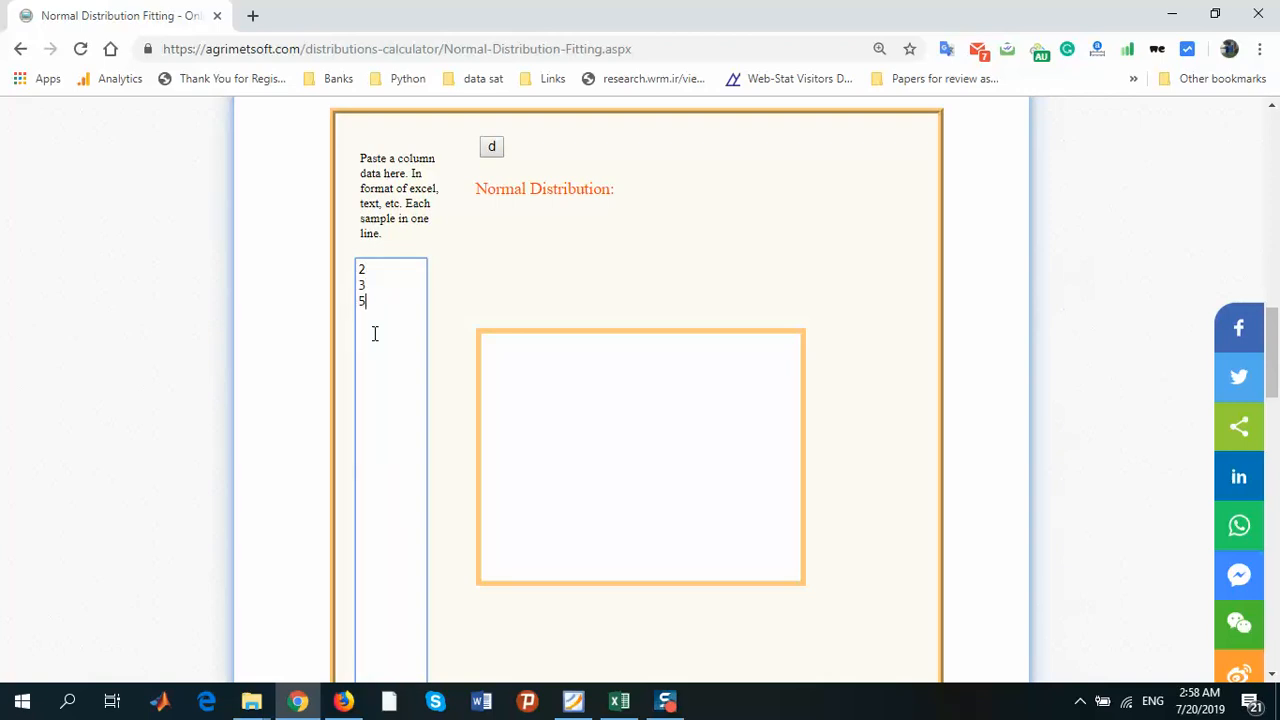
pyautogui.press('Backspace')
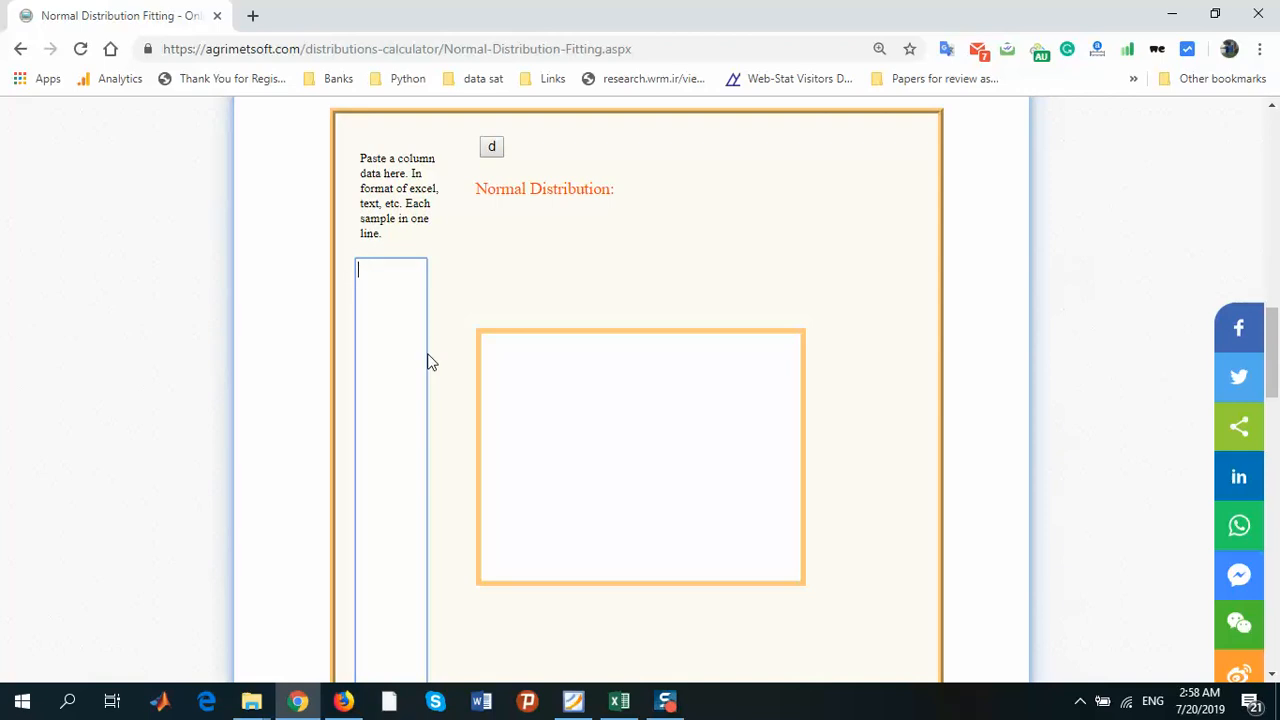
pyautogui.click(618, 700)
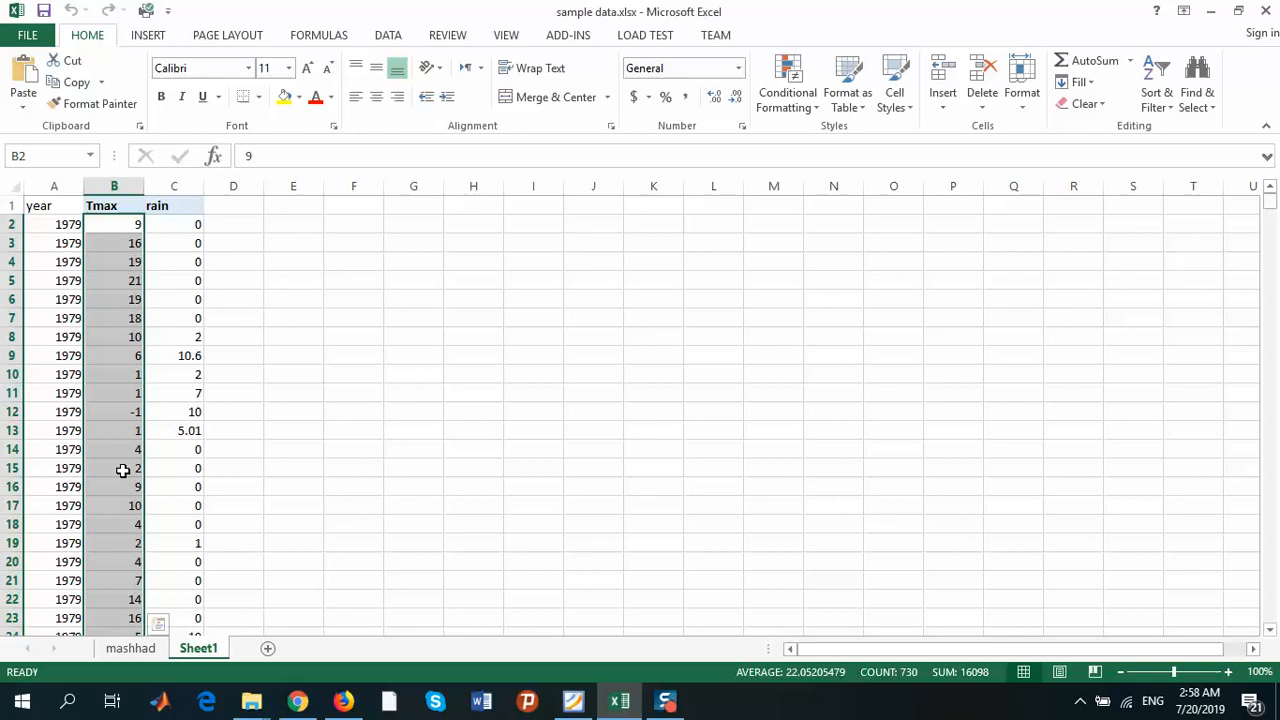
pyautogui.moveTo(314, 298)
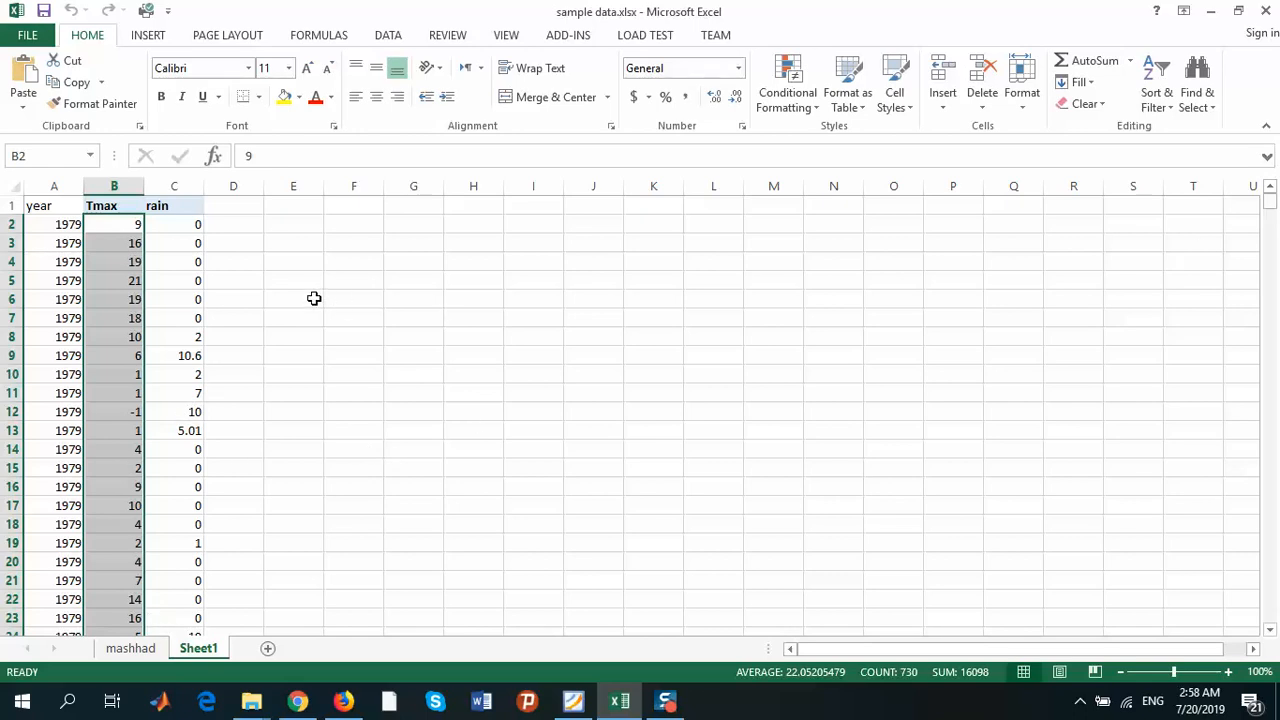
pyautogui.moveTo(106, 218)
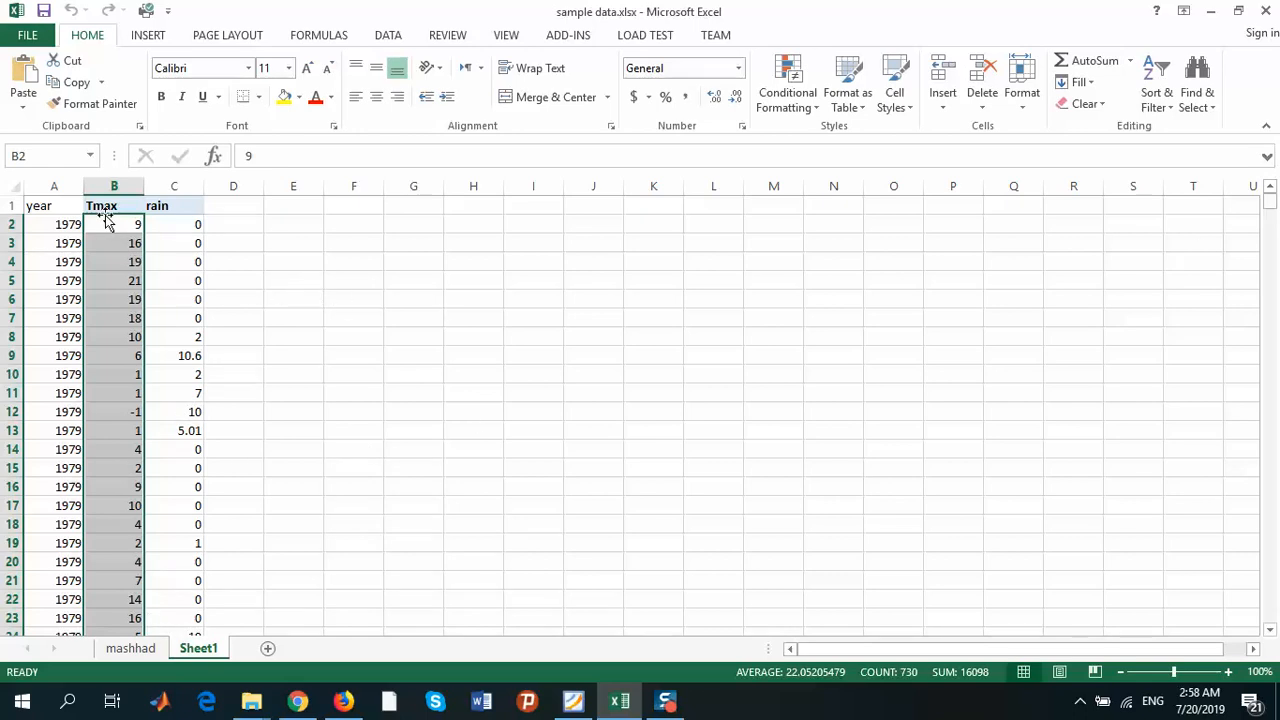
pyautogui.moveTo(352, 370)
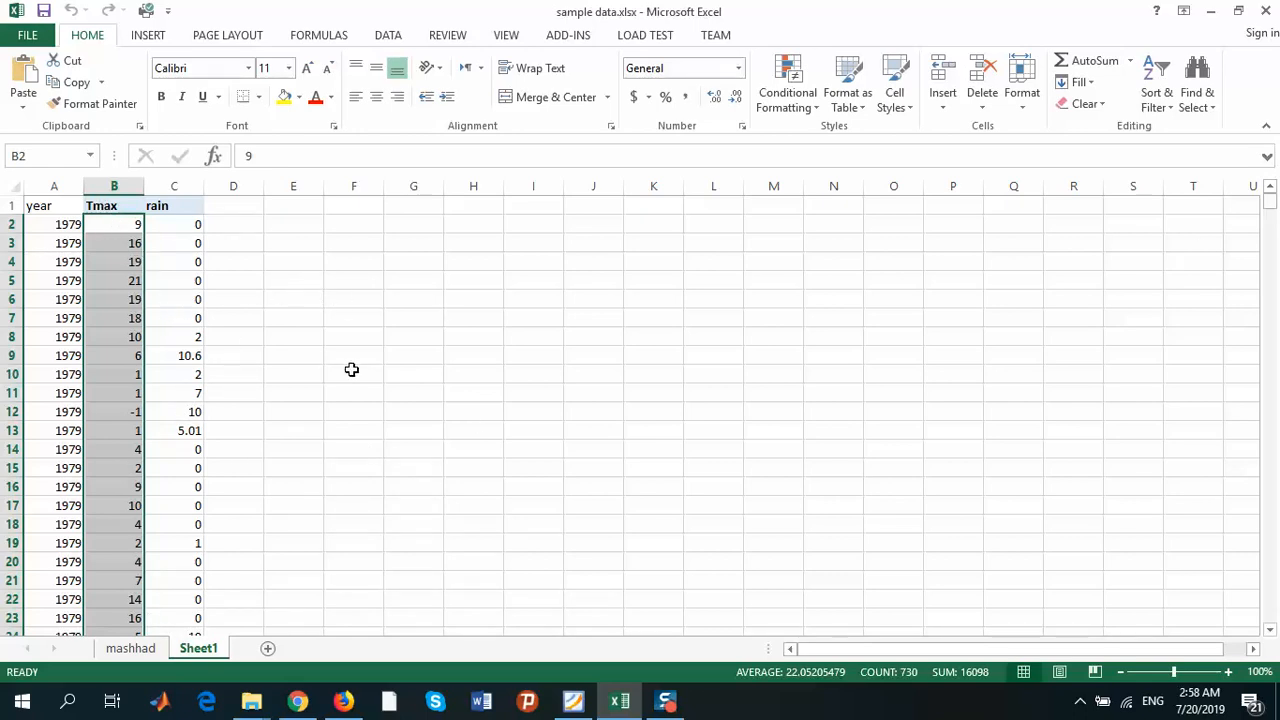
pyautogui.moveTo(408, 396)
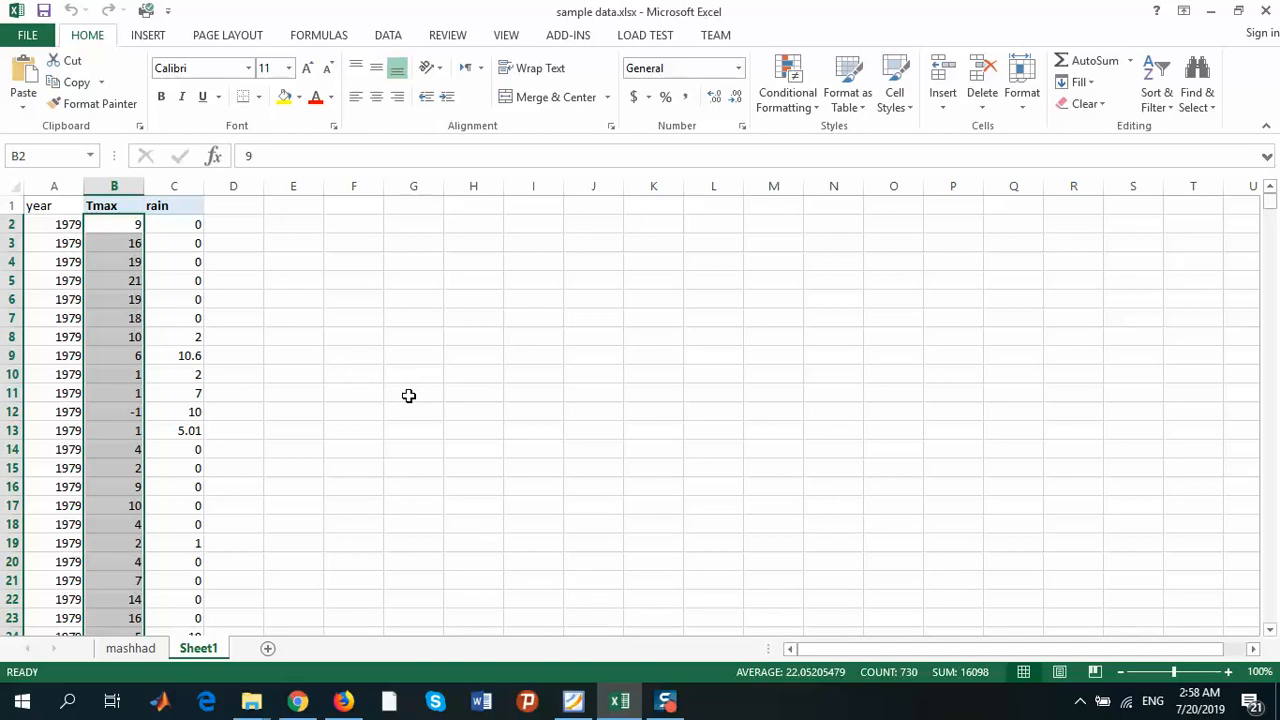
pyautogui.moveTo(114, 330)
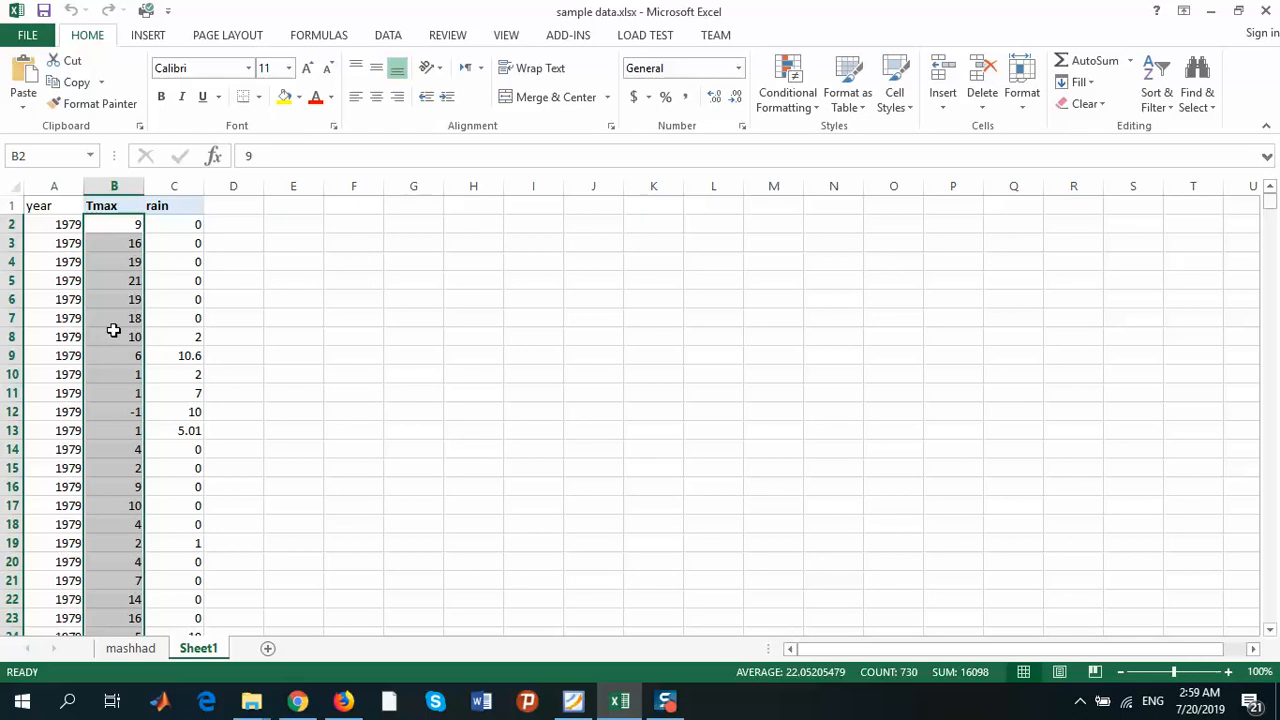
# Step: Copy the selected Tmax values in column B via the right-click menu
pyautogui.rightClick(114, 224)
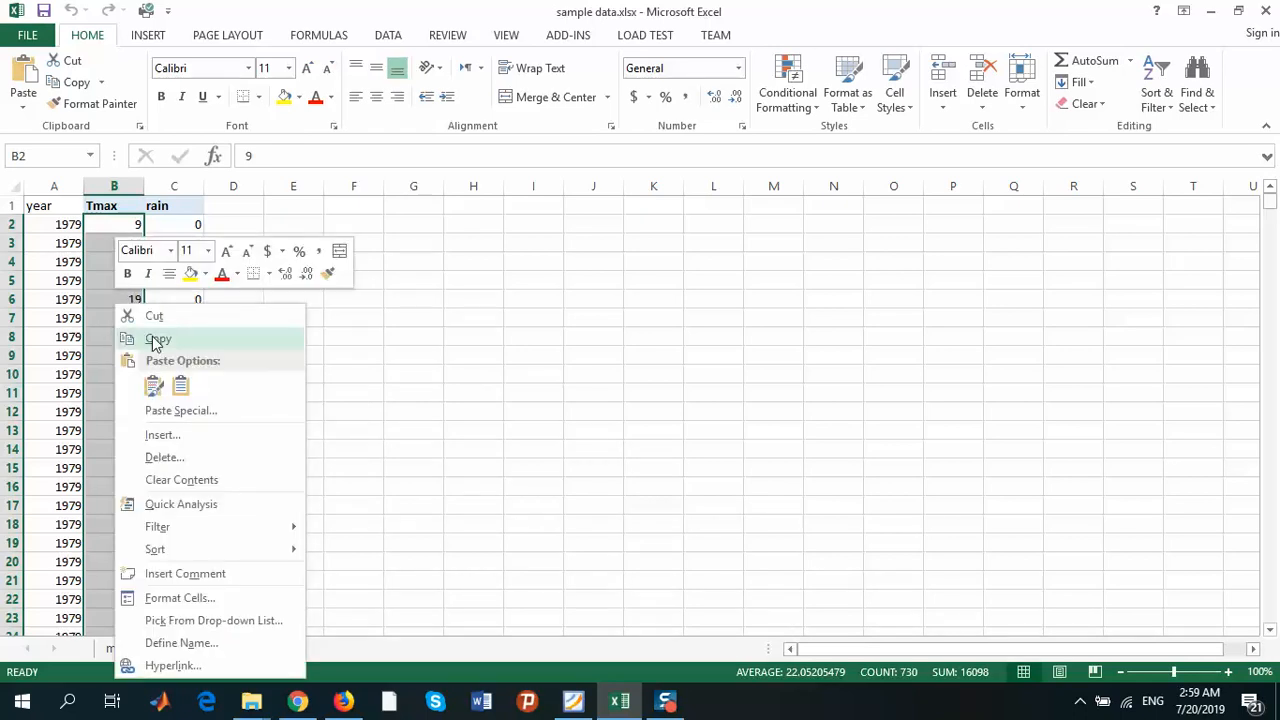
pyautogui.click(158, 338)
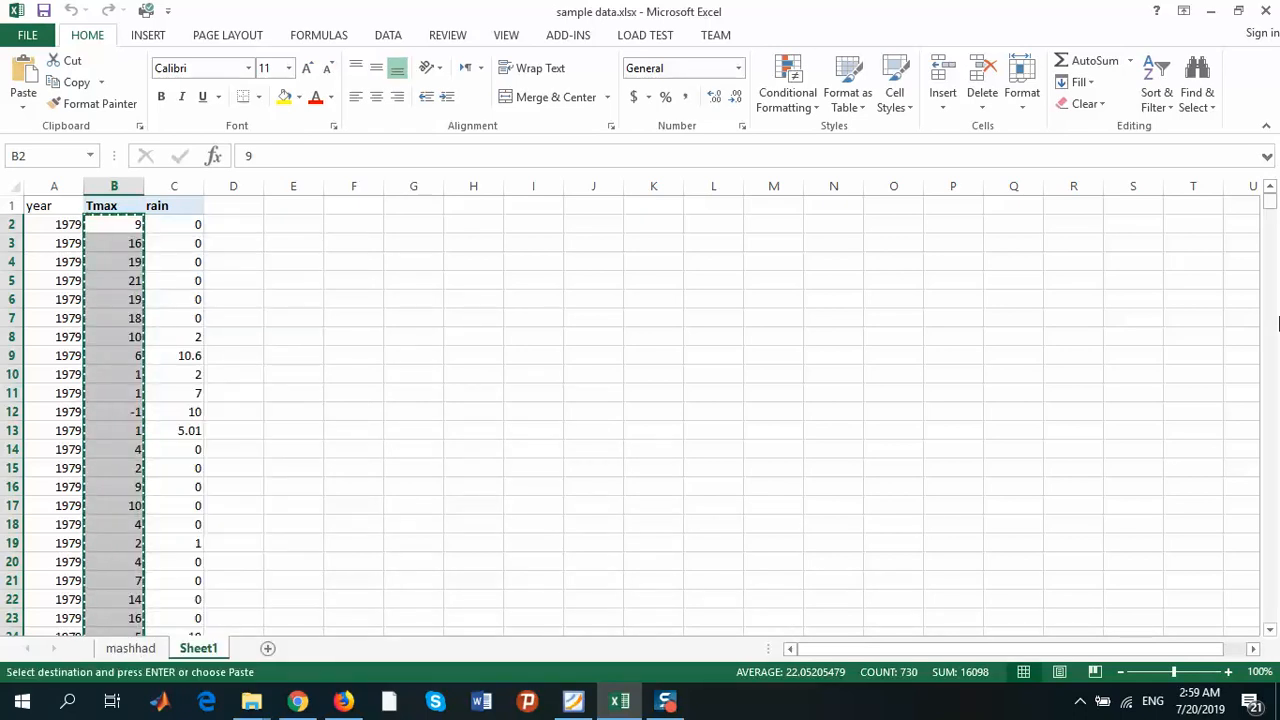
pyautogui.scroll(-3)
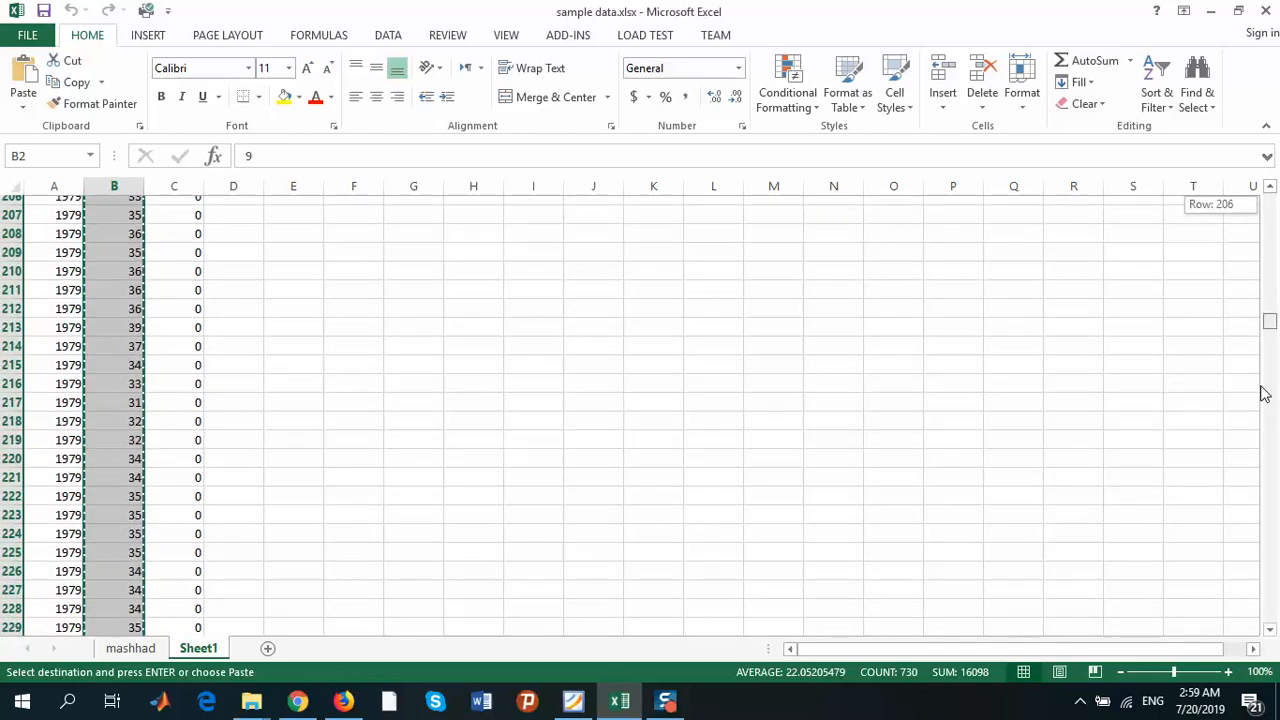
pyautogui.scroll(-3)
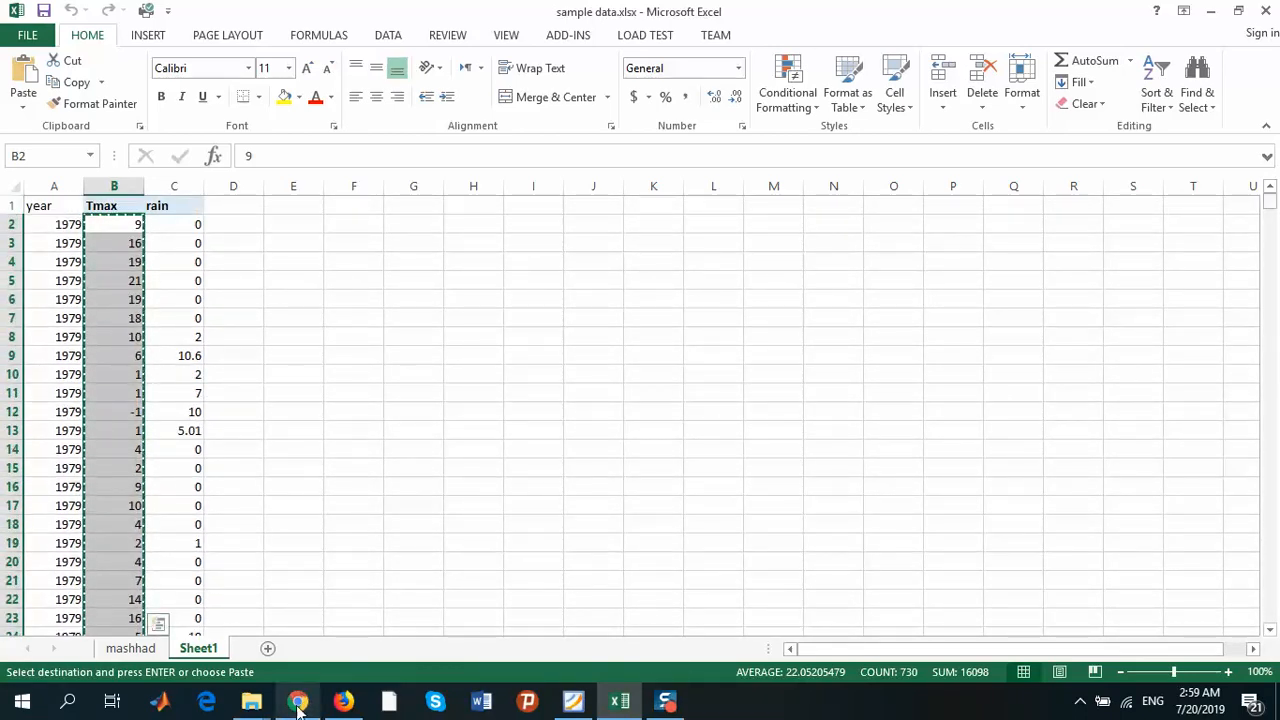
# Step: Paste the copied daily Tmax column into the calculator's data box
pyautogui.click(298, 700)
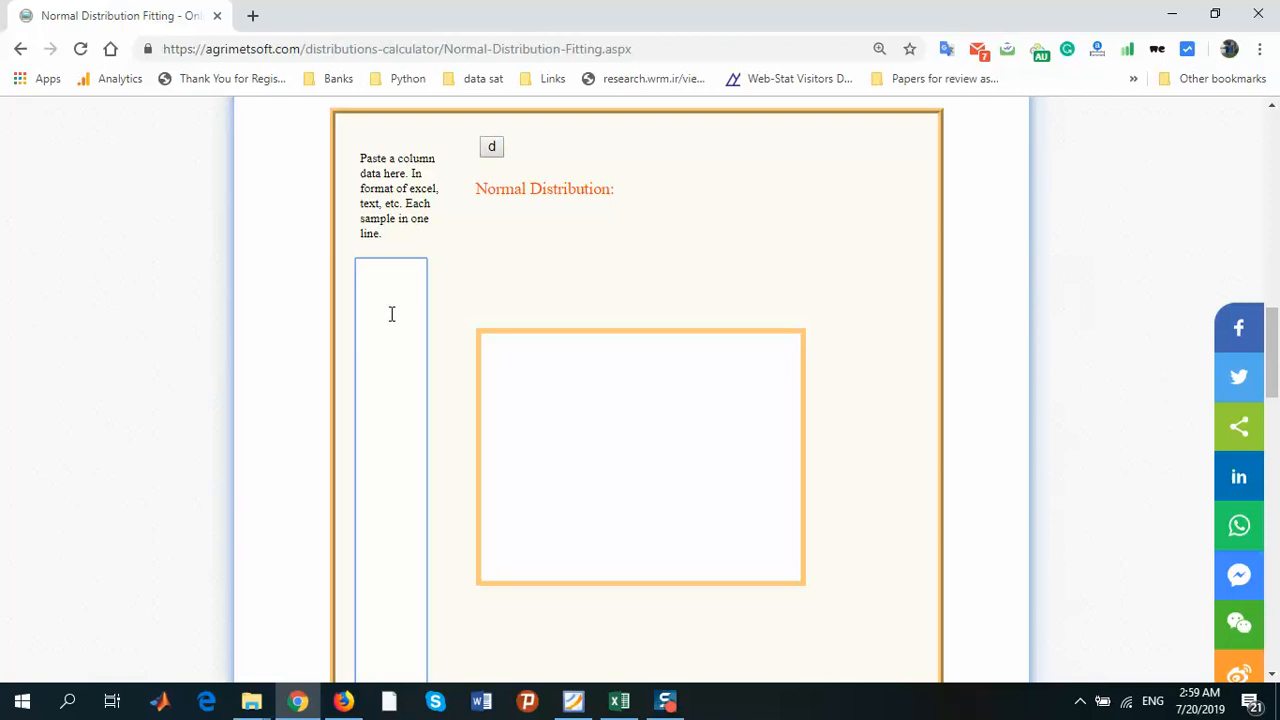
pyautogui.rightClick(392, 314)
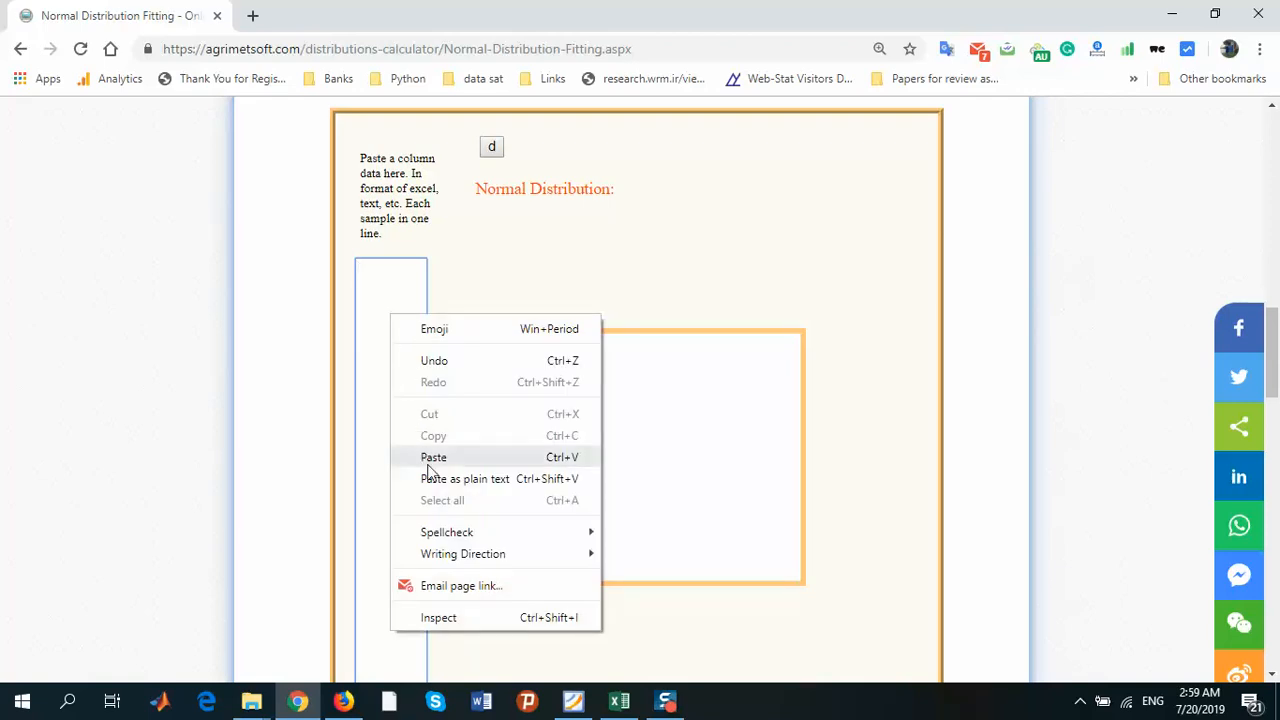
pyautogui.click(432, 456)
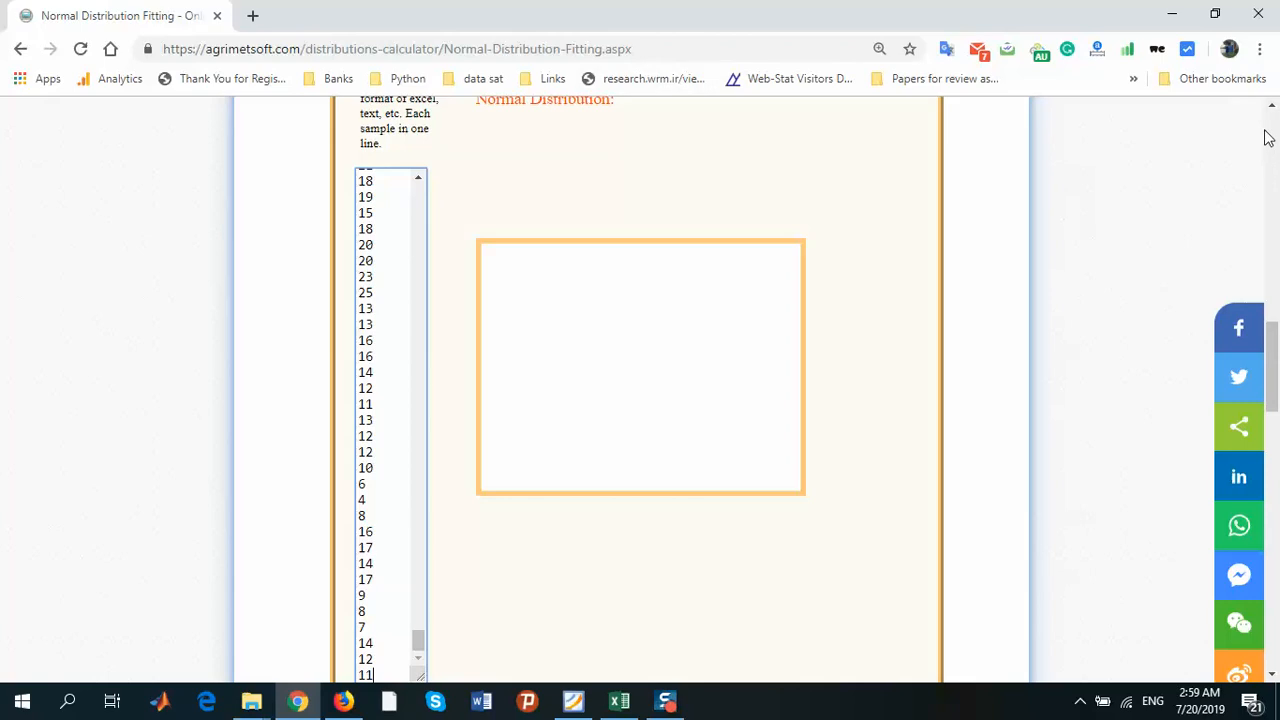
pyautogui.scroll(3)
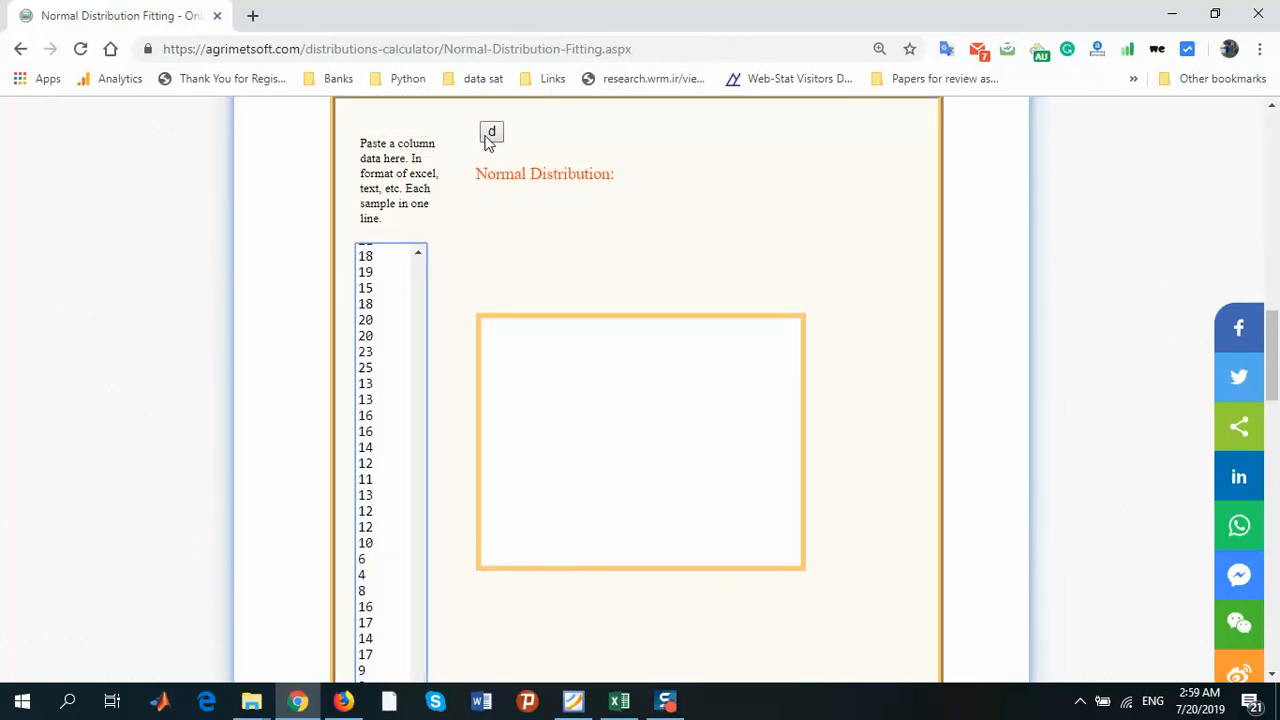
# Step: Fit the normal distribution, yielding mean 22.052, std dev 10.89, KS 0.095, p<0.01 and the PDF chart
pyautogui.click(492, 132)
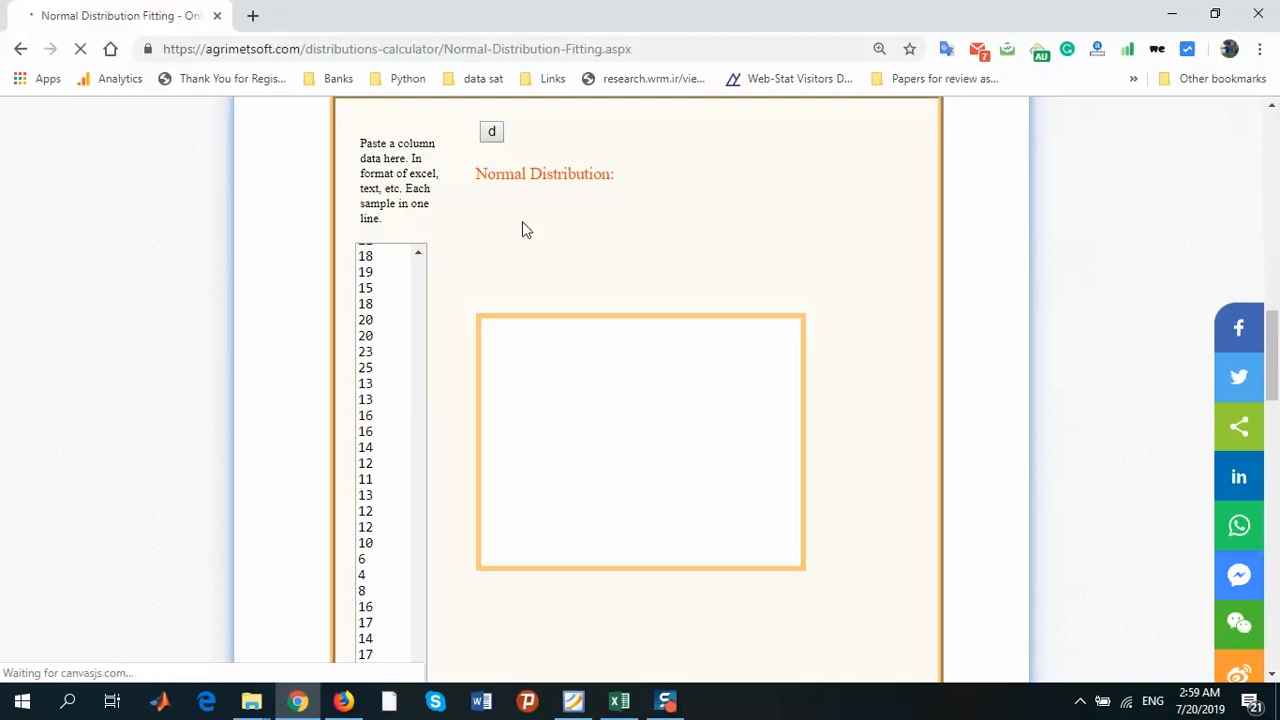
pyautogui.click(492, 132)
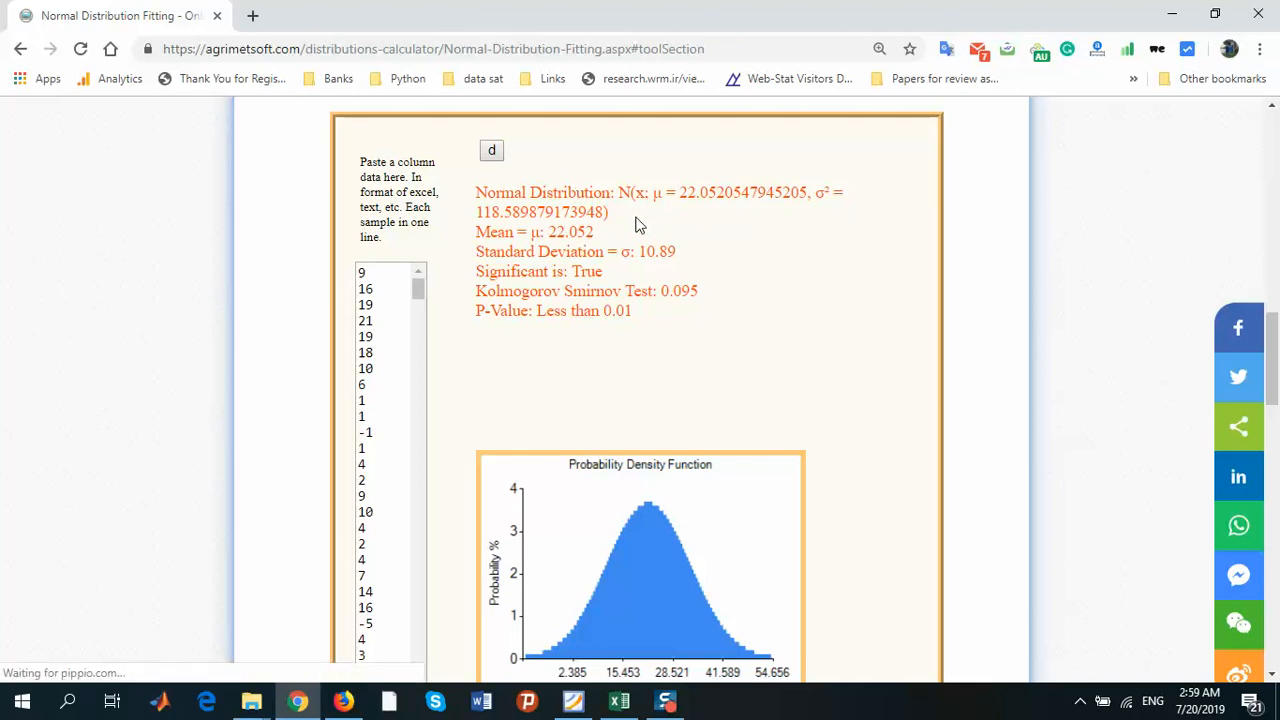
pyautogui.moveTo(668, 212)
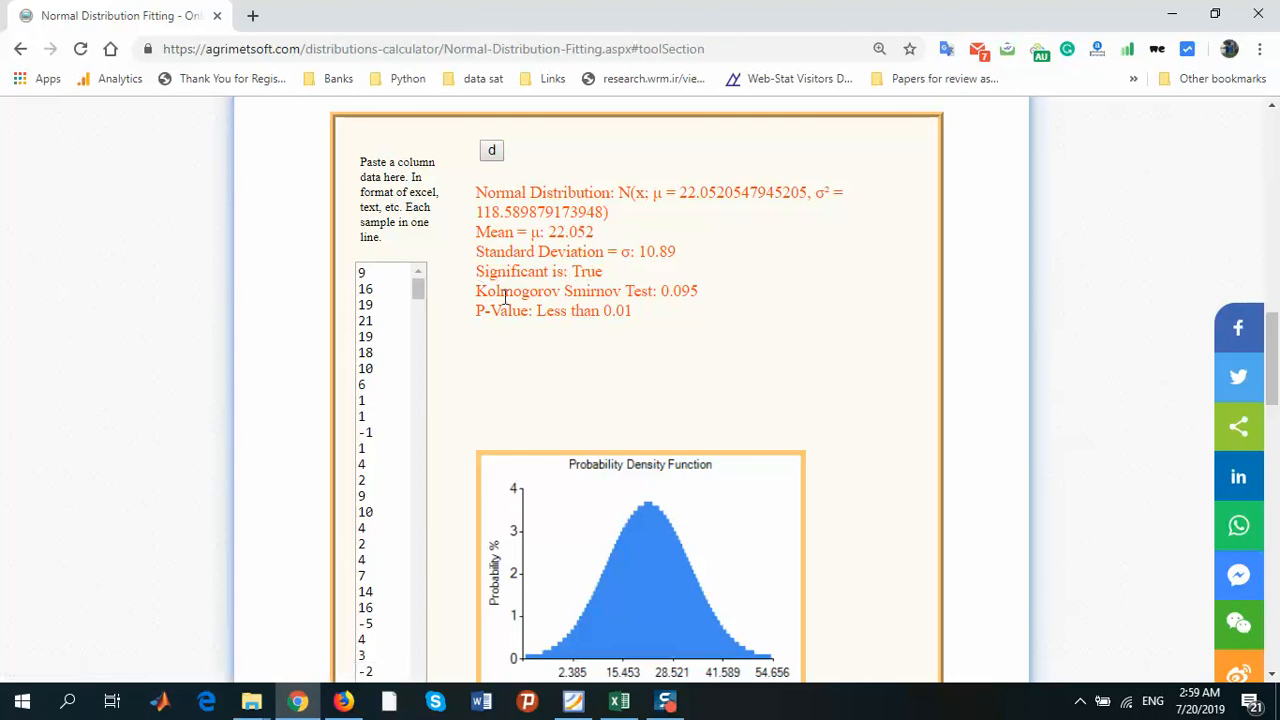
pyautogui.moveTo(678, 296)
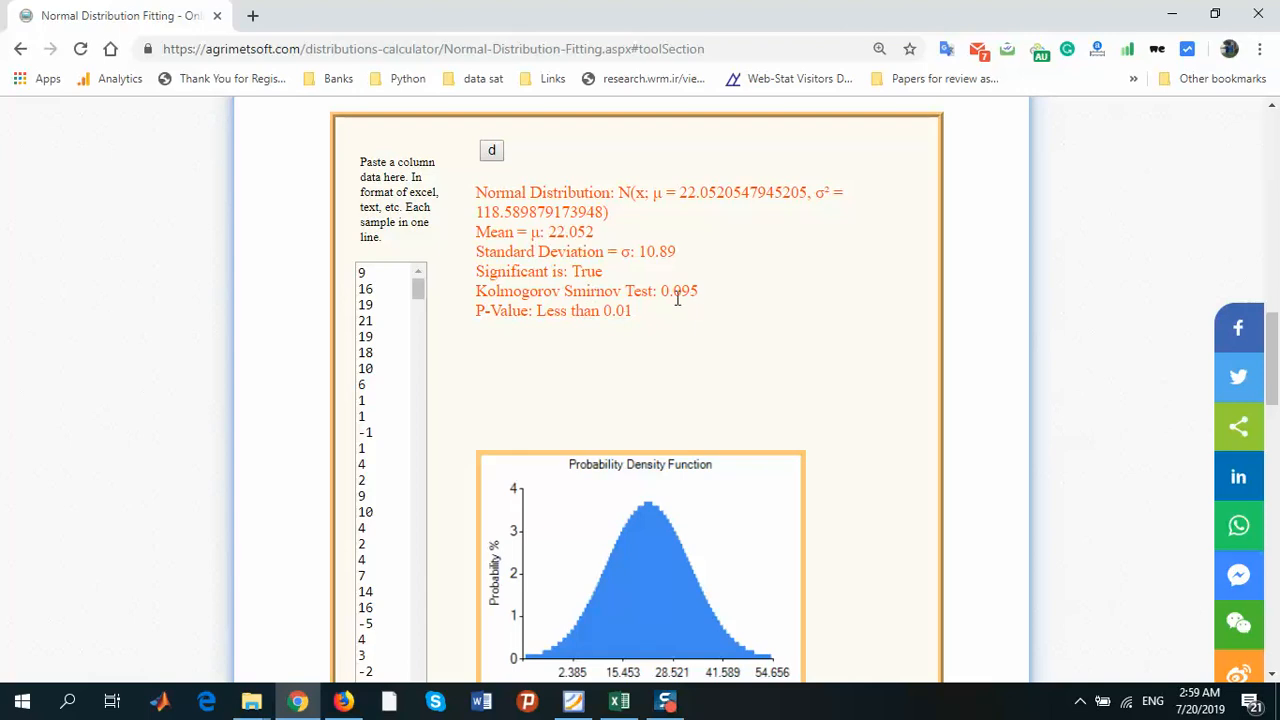
pyautogui.moveTo(620, 332)
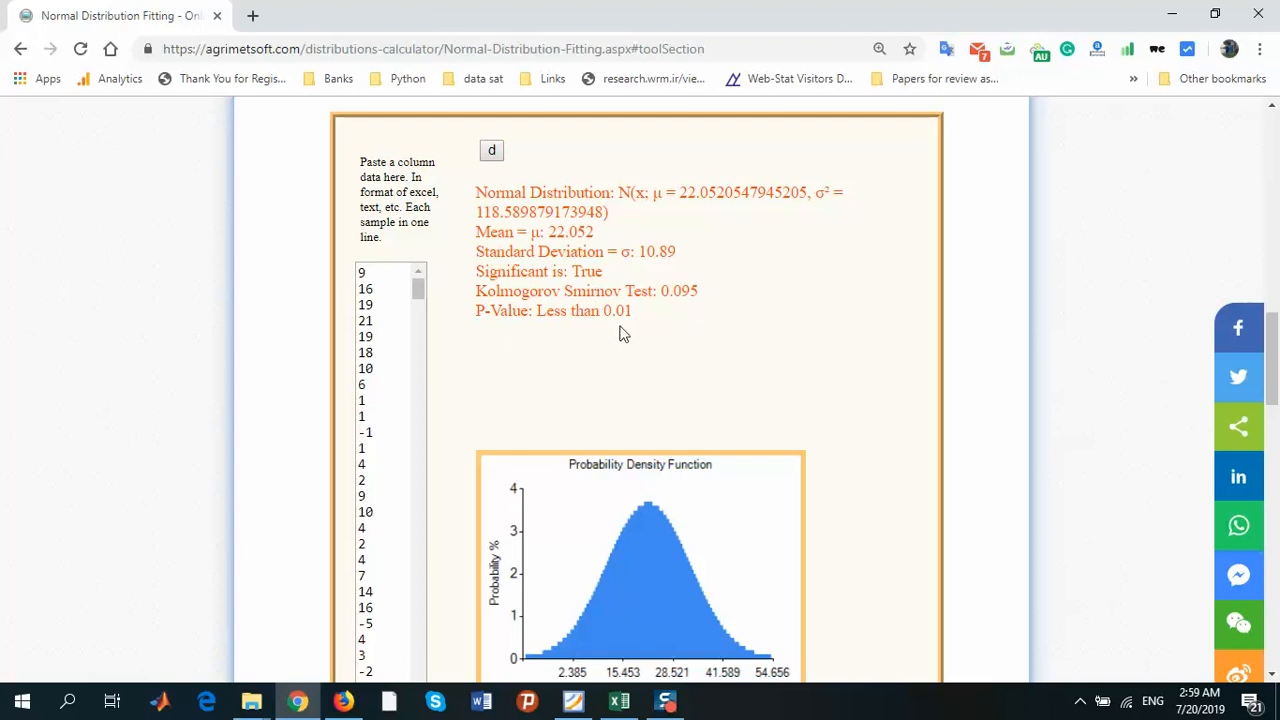
pyautogui.moveTo(644, 328)
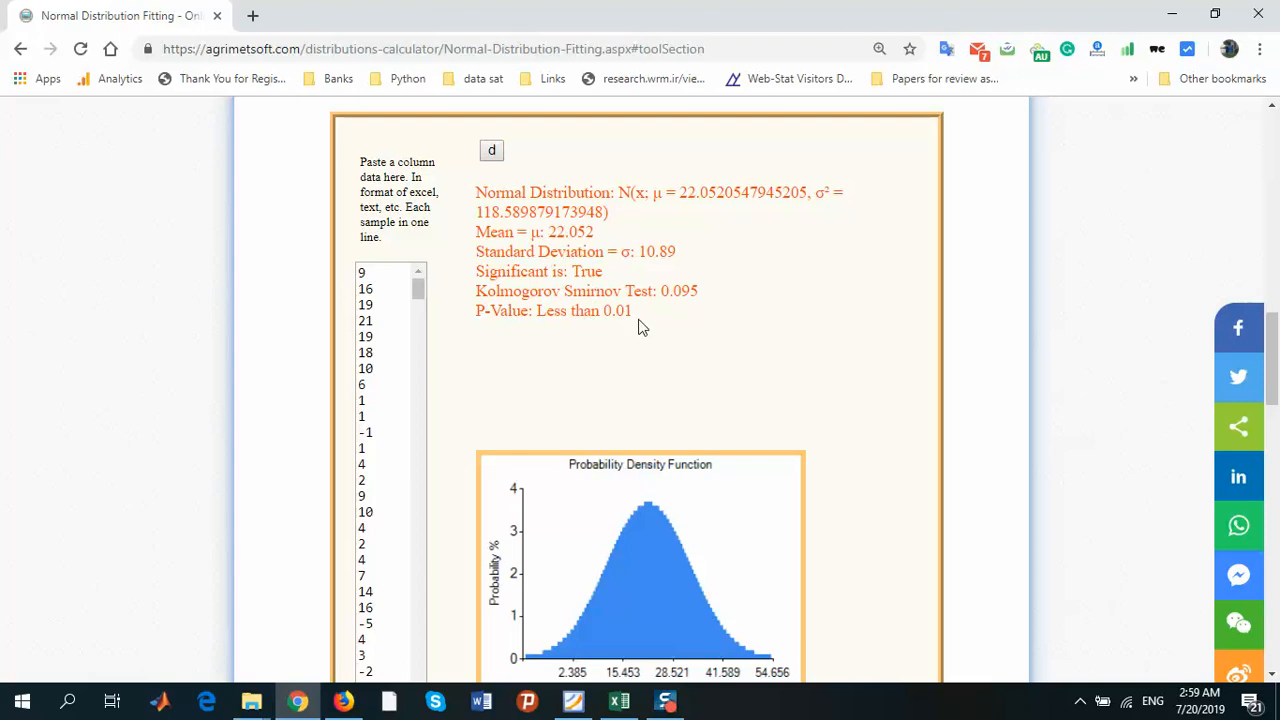
pyautogui.moveTo(628, 332)
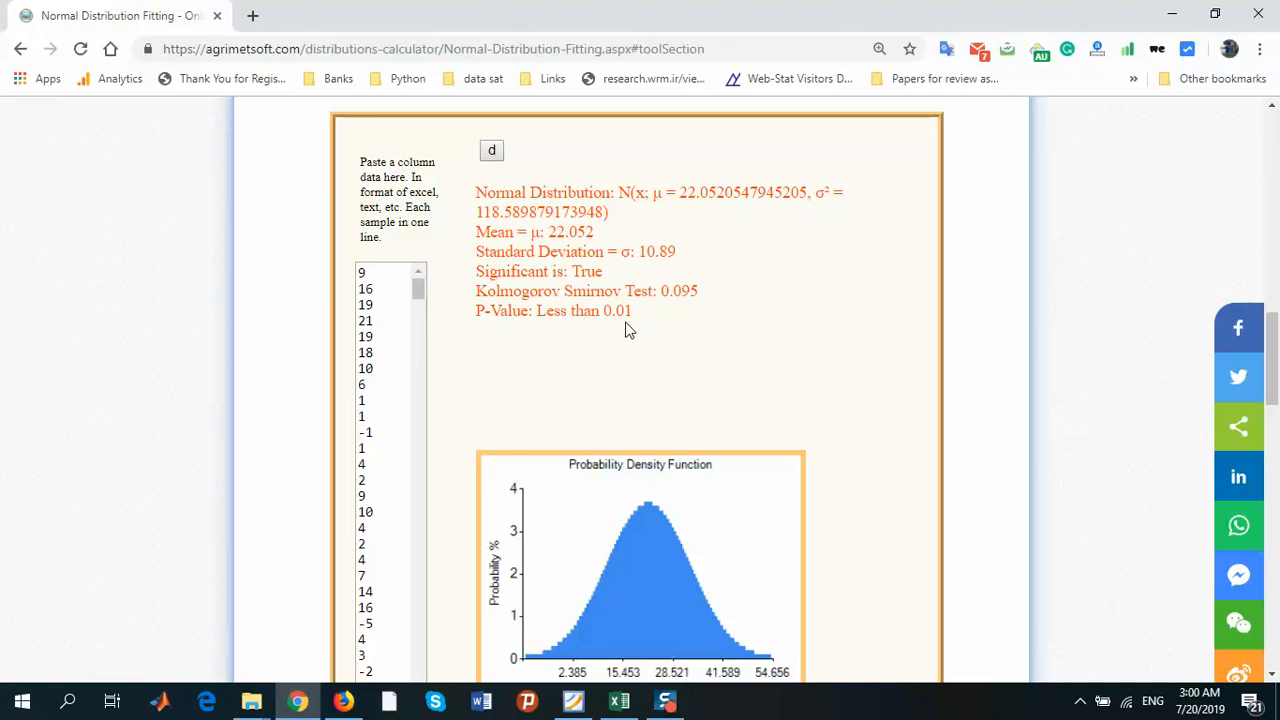
pyautogui.moveTo(696, 440)
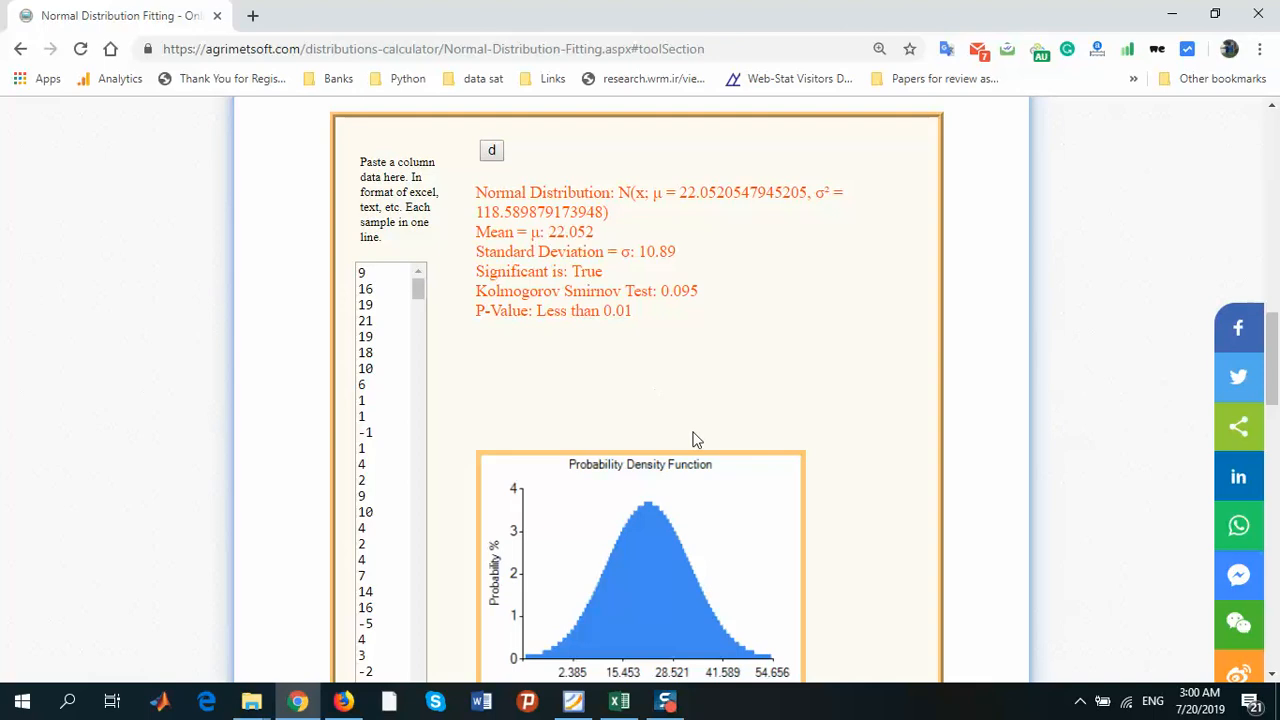
pyautogui.moveTo(820, 418)
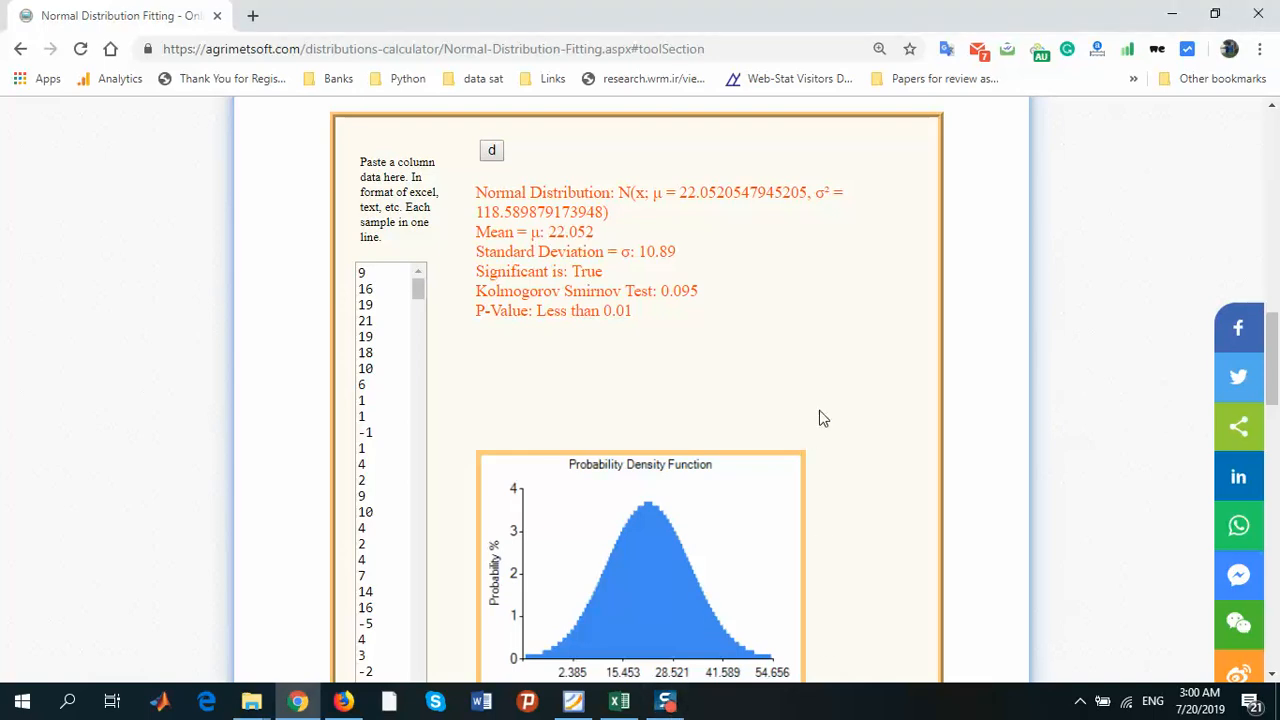
pyautogui.moveTo(500, 592)
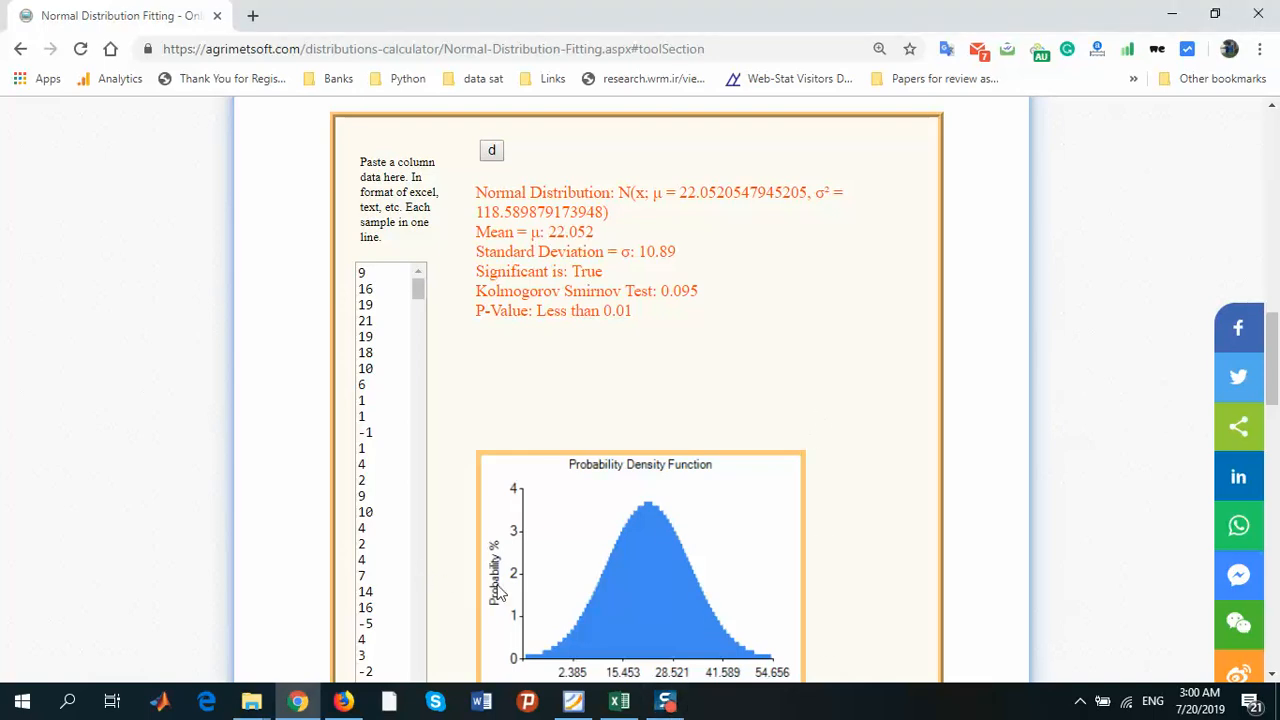
pyautogui.moveTo(658, 578)
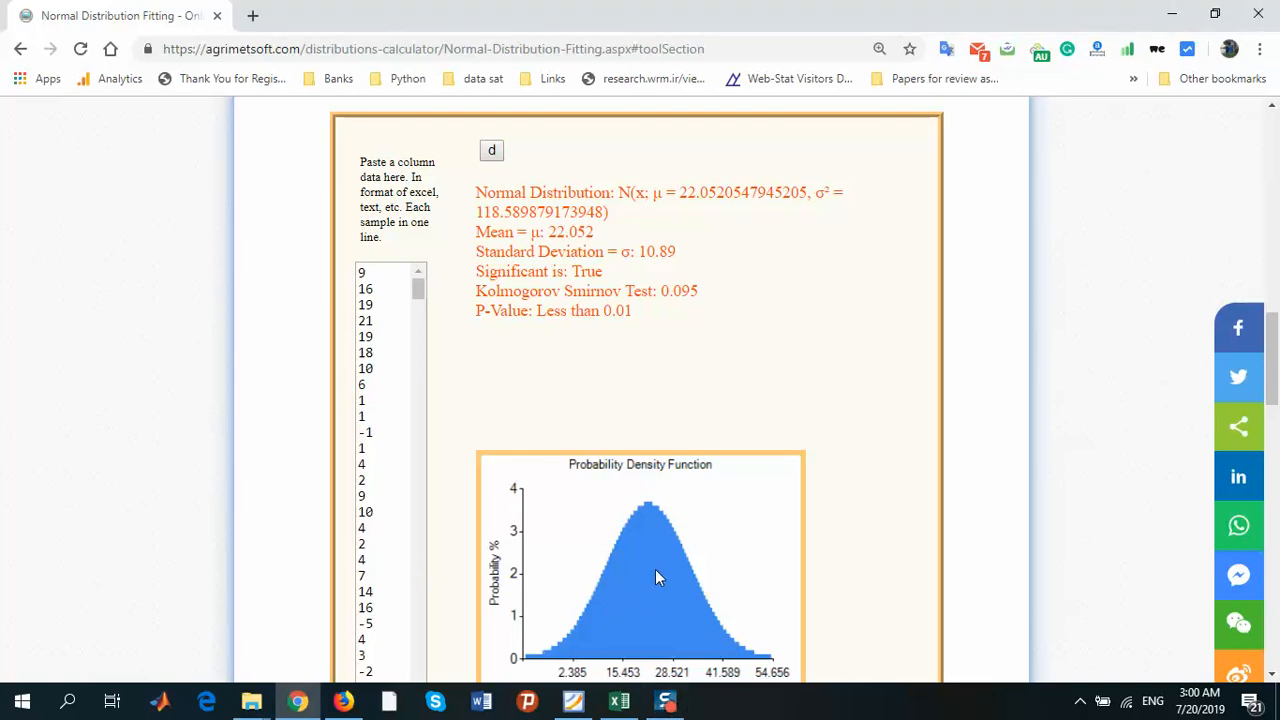
pyautogui.moveTo(632, 588)
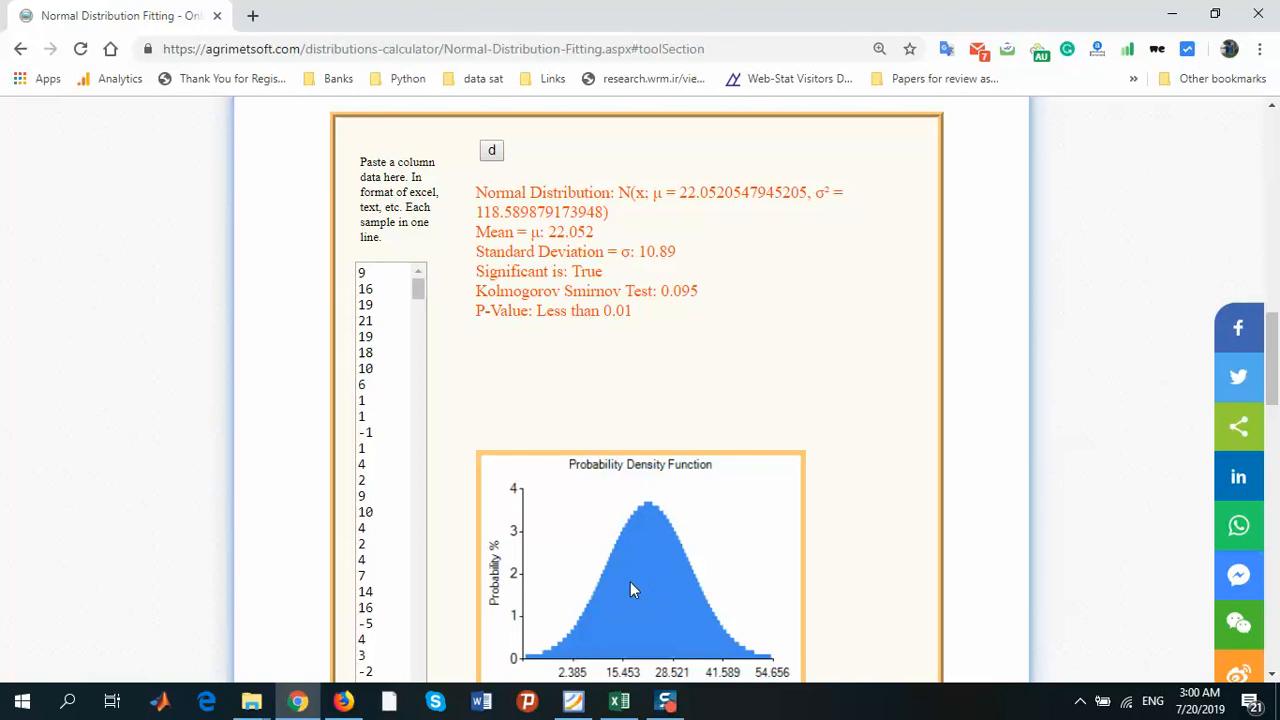
pyautogui.moveTo(520, 598)
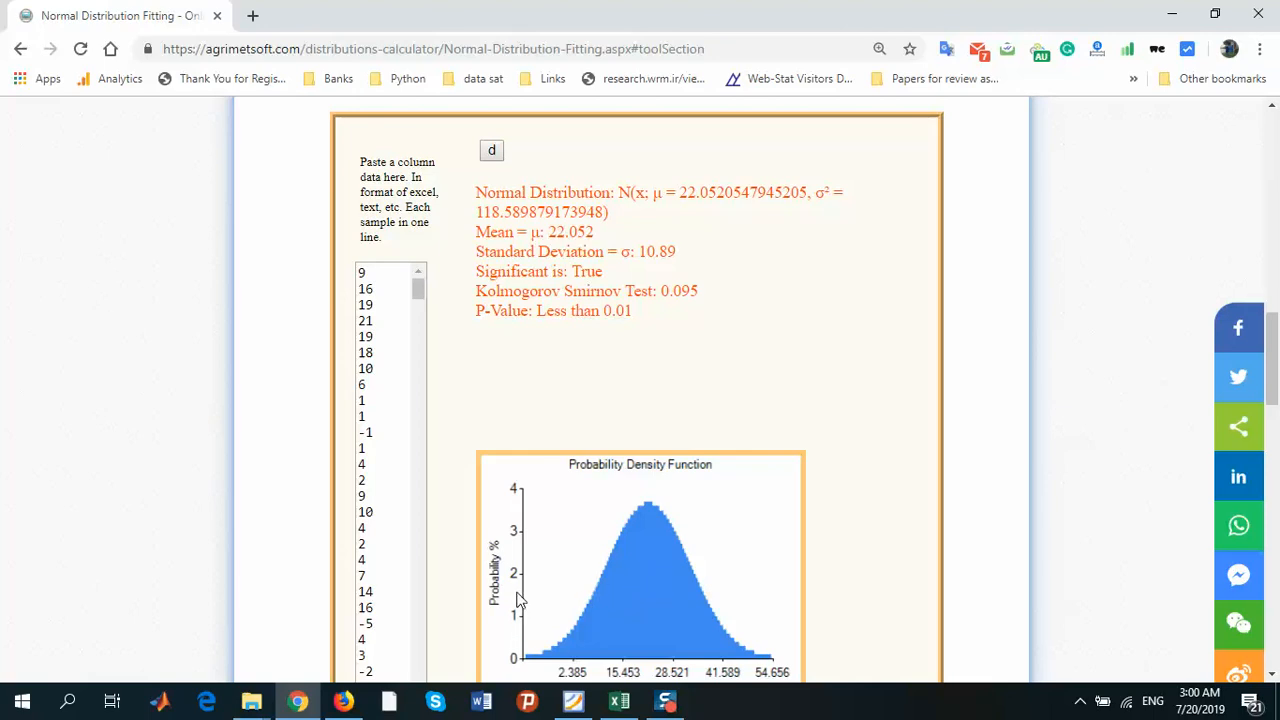
pyautogui.moveTo(520, 570)
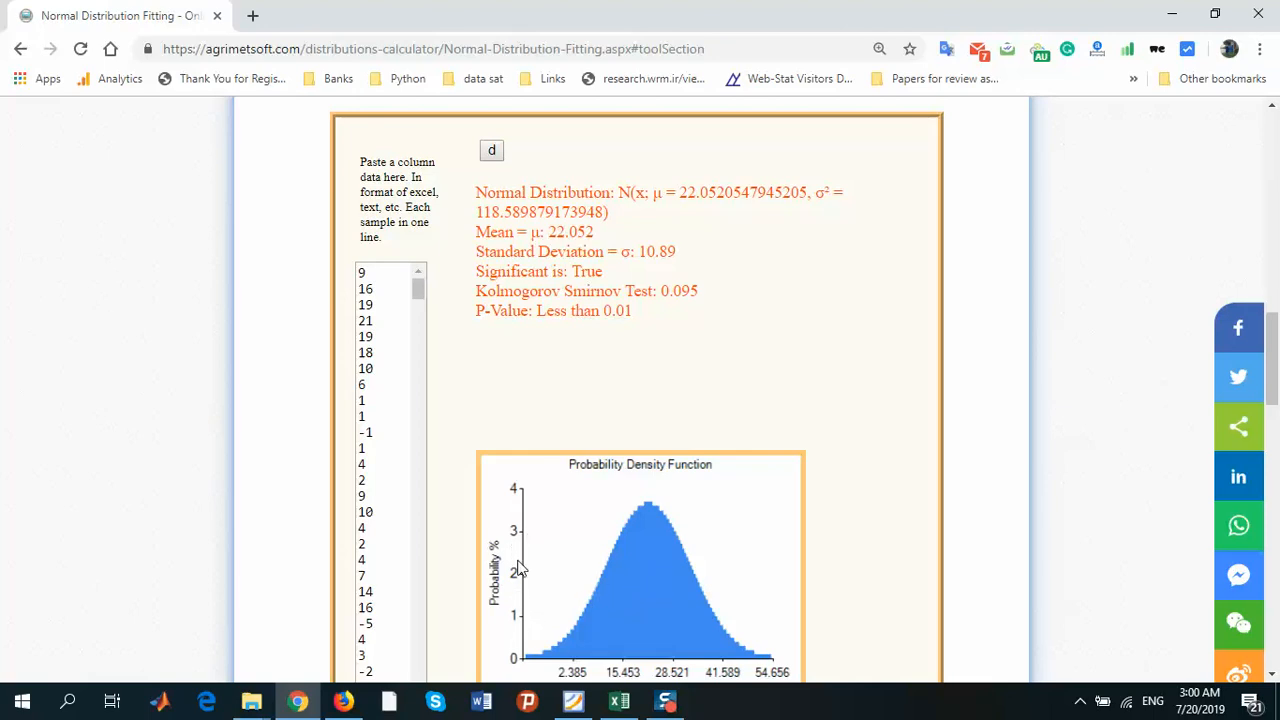
pyautogui.moveTo(504, 588)
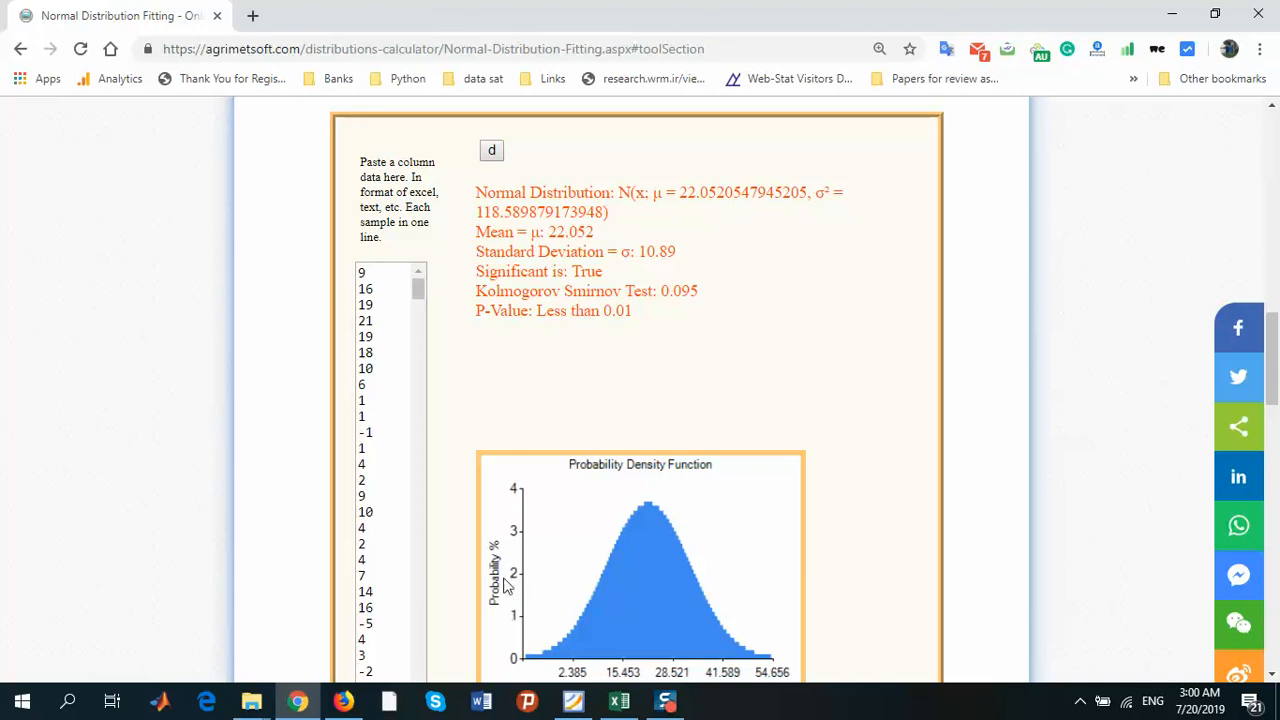
pyautogui.moveTo(524, 616)
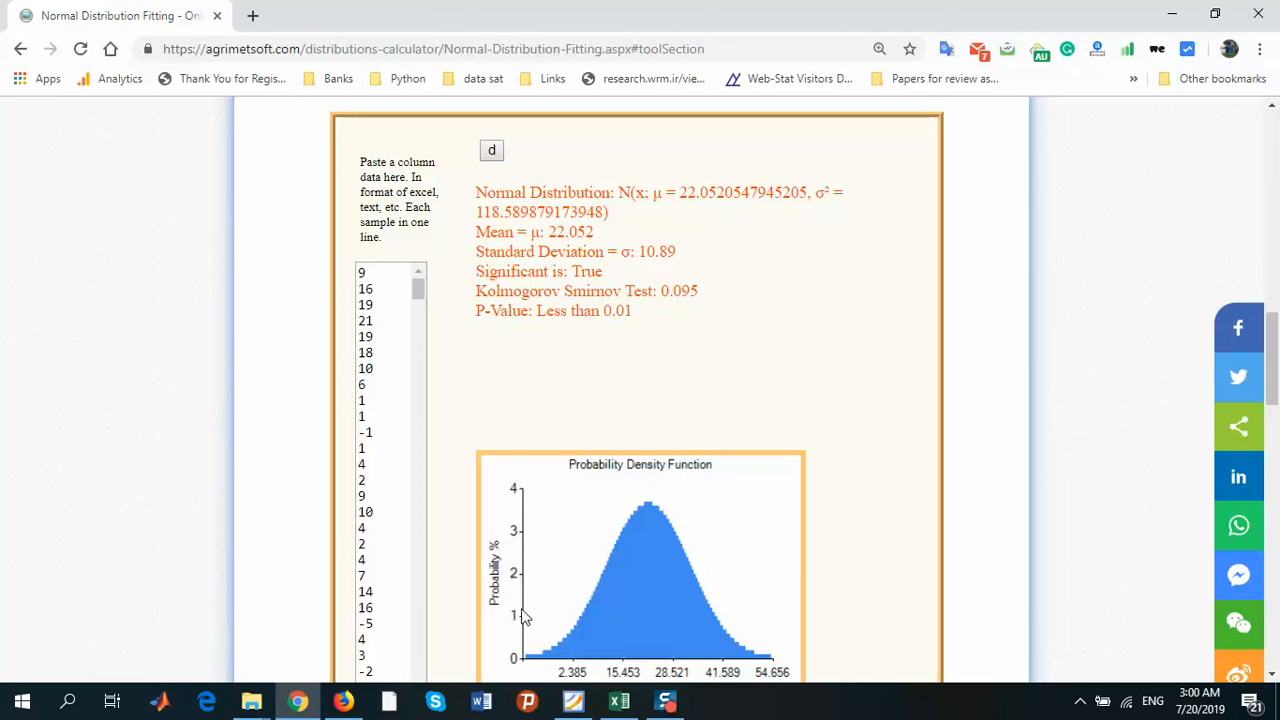
pyautogui.moveTo(512, 512)
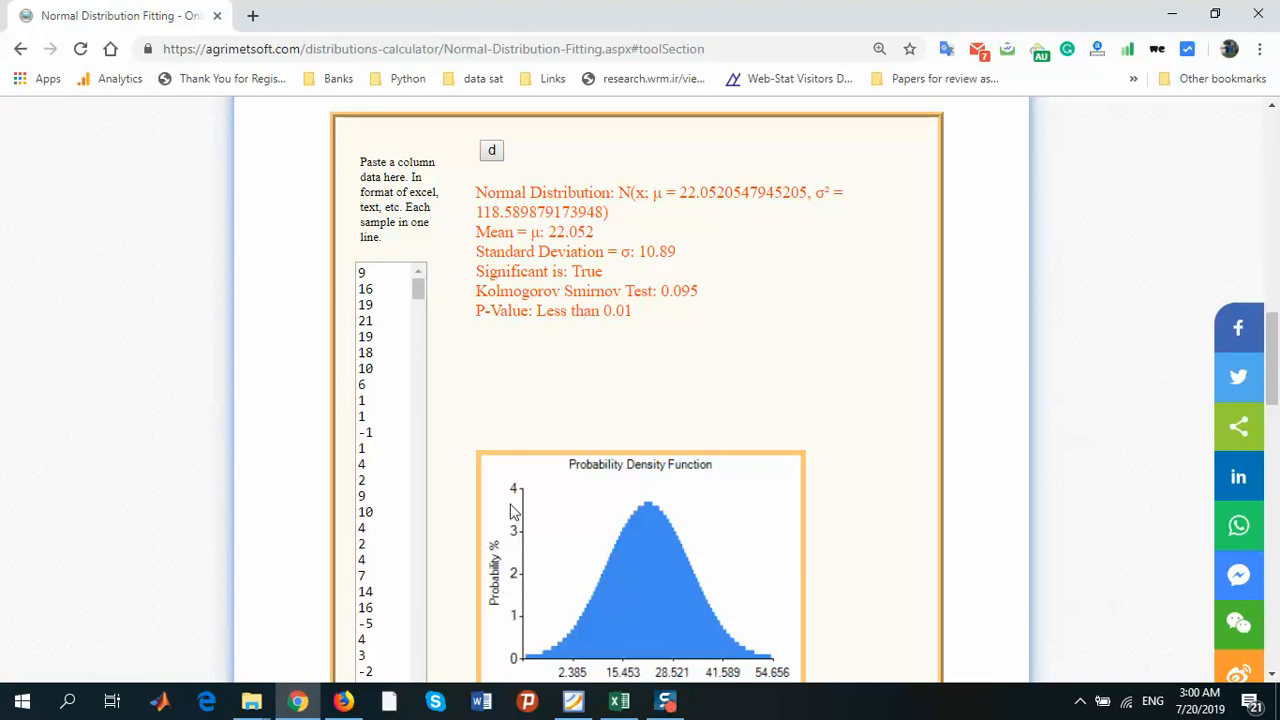
pyautogui.moveTo(516, 616)
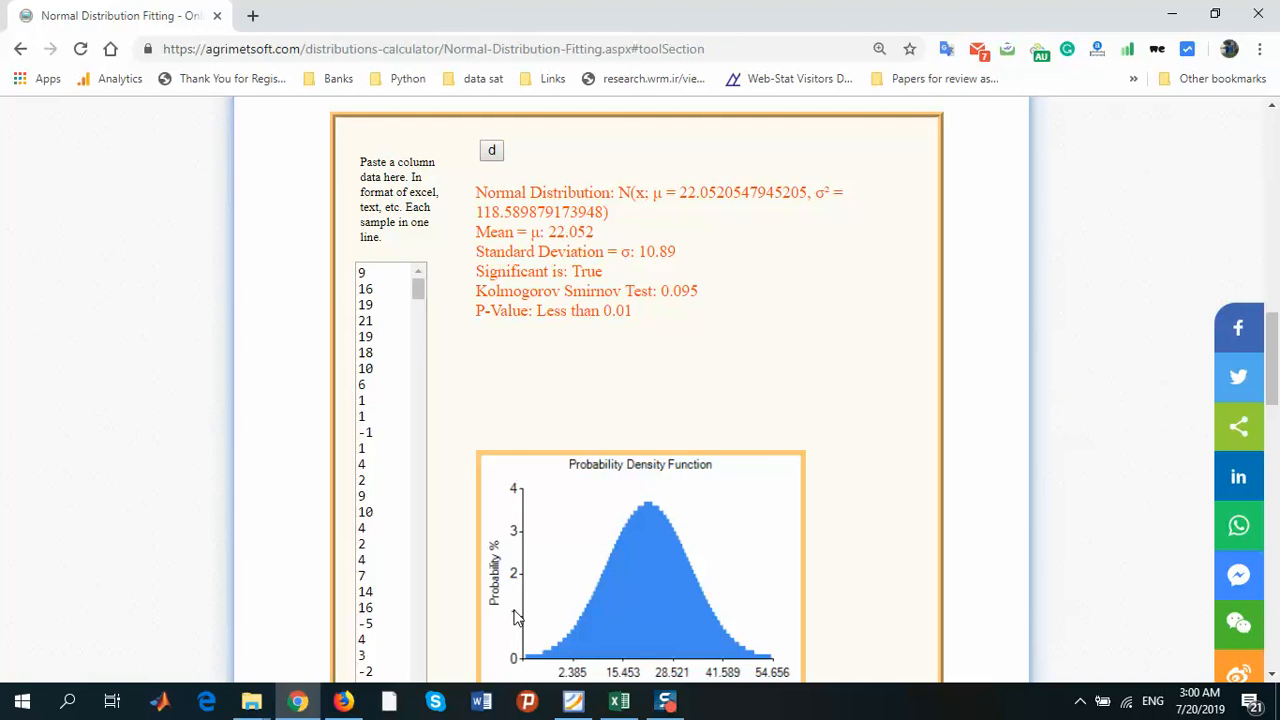
pyautogui.moveTo(516, 504)
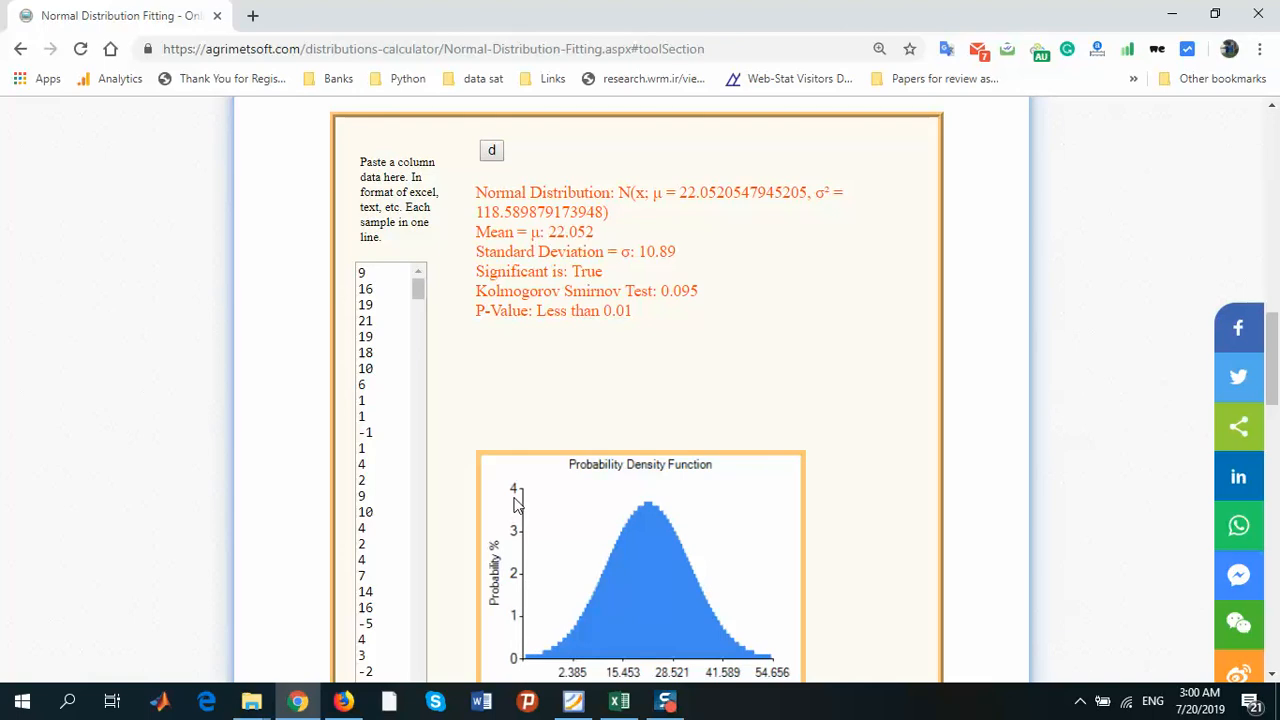
pyautogui.moveTo(504, 556)
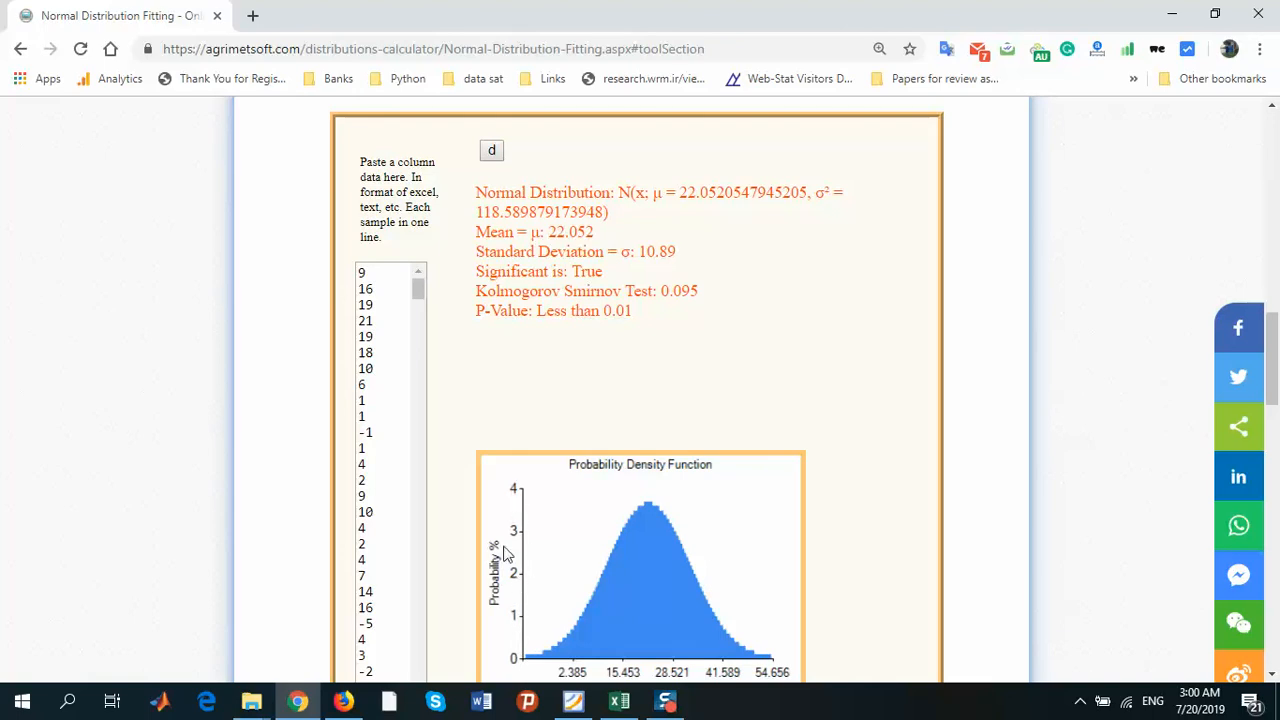
pyautogui.moveTo(516, 544)
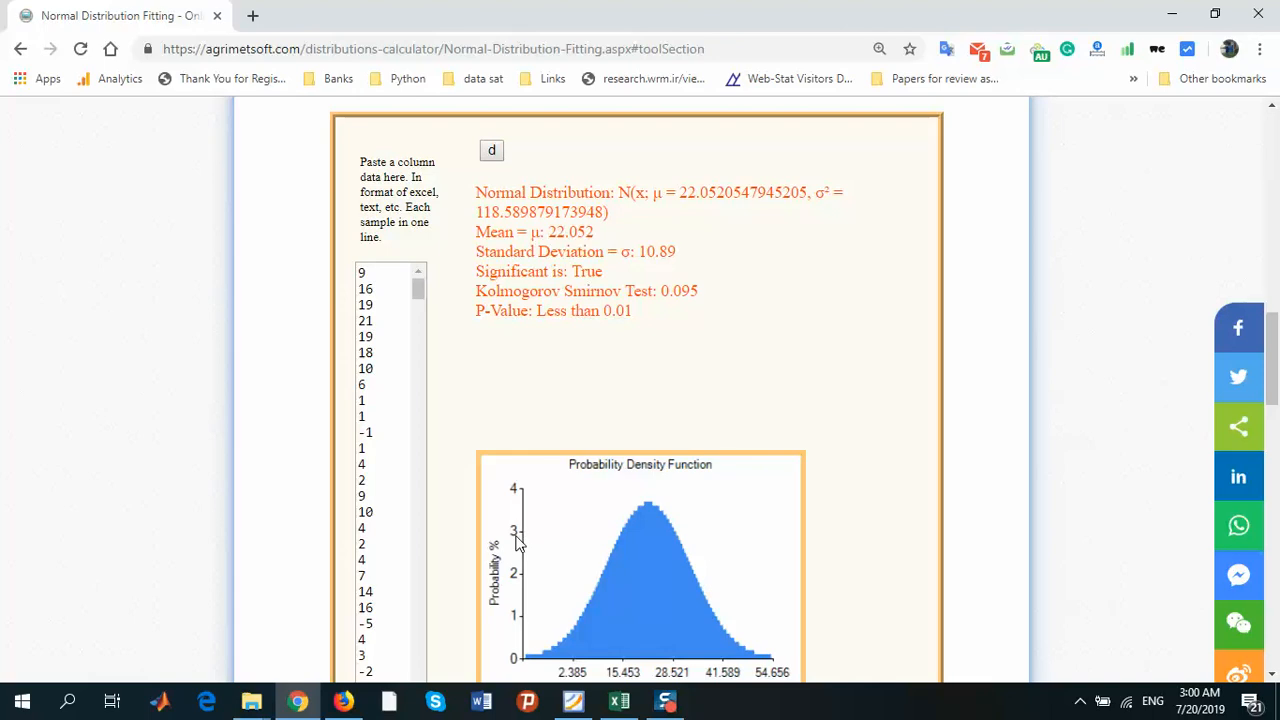
pyautogui.moveTo(530, 672)
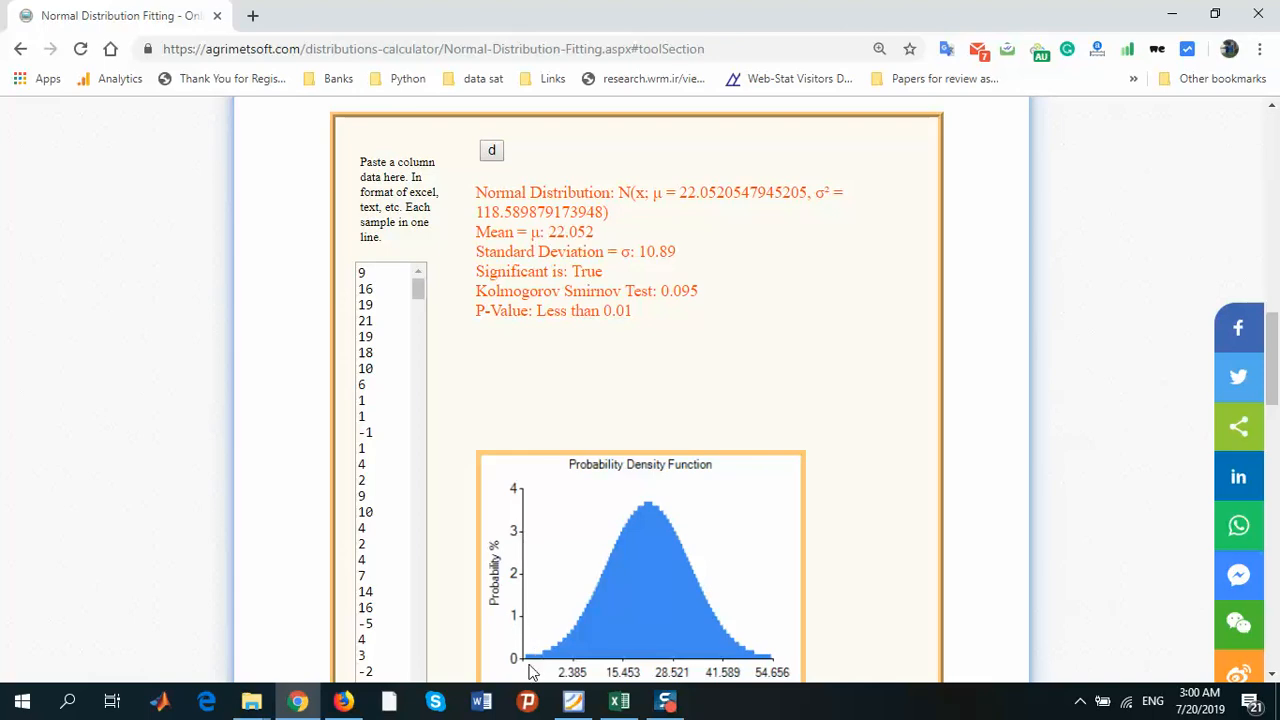
pyautogui.moveTo(516, 504)
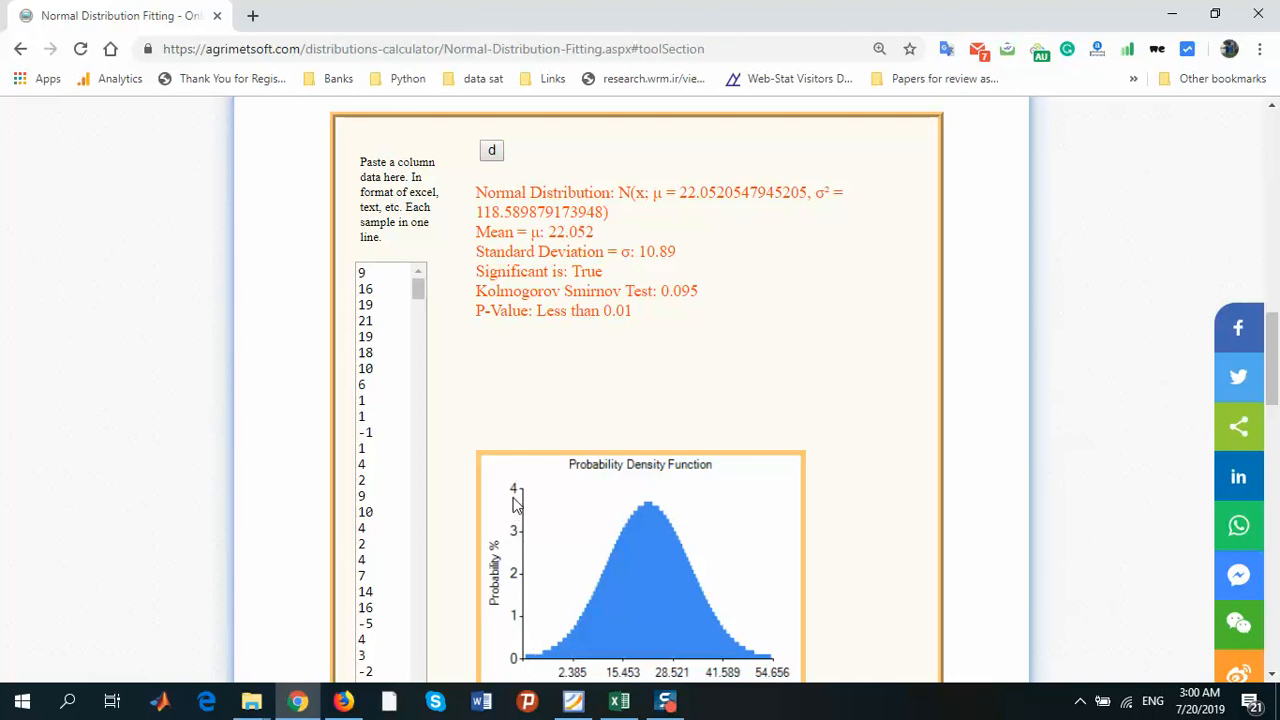
pyautogui.moveTo(670, 688)
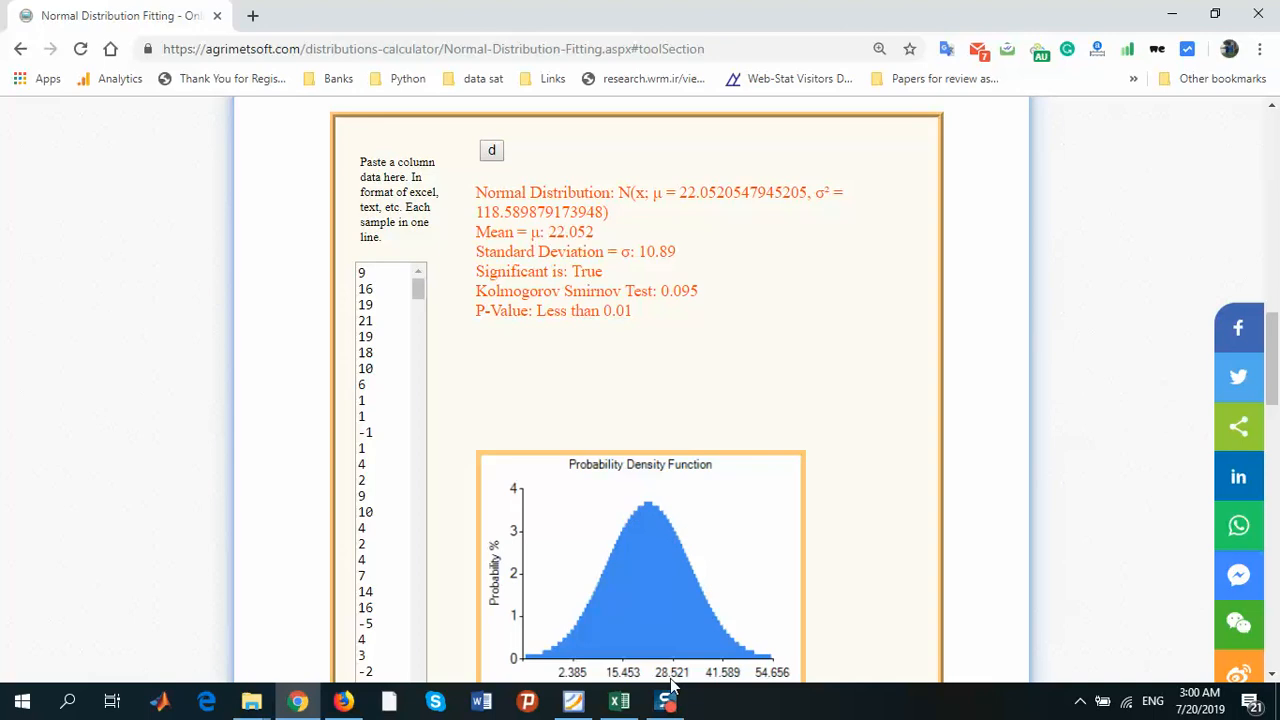
pyautogui.moveTo(656, 576)
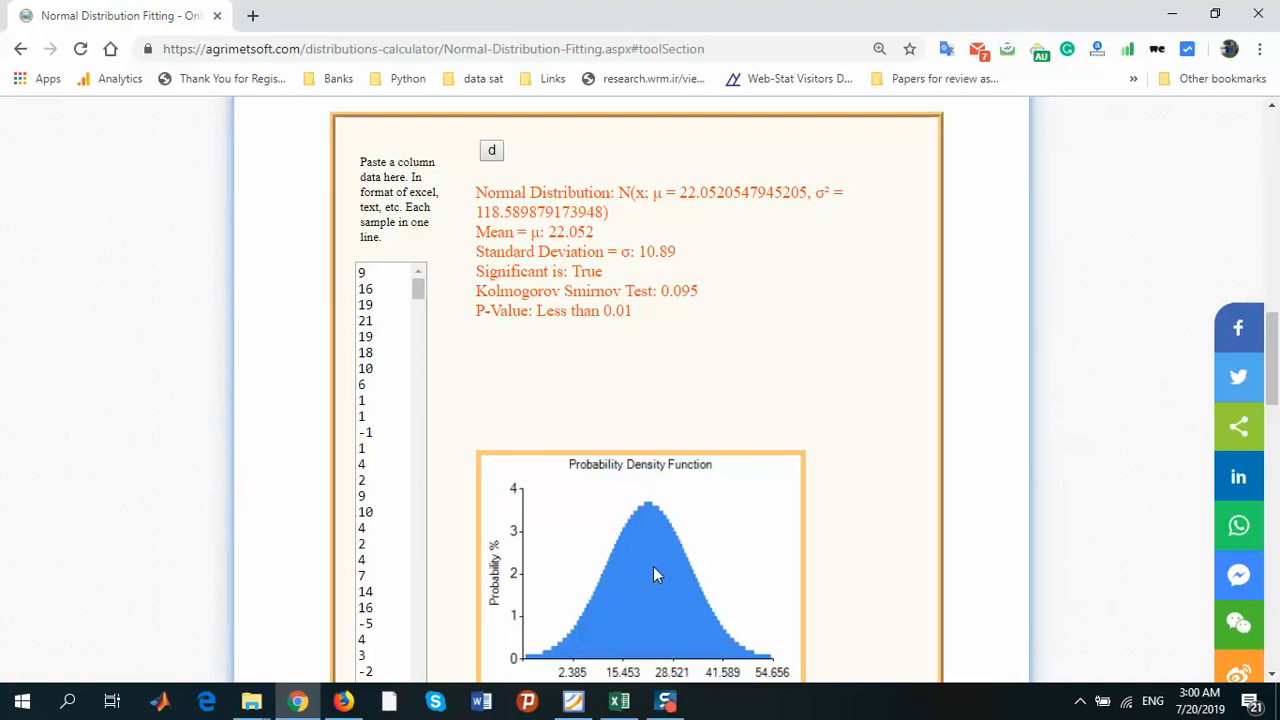
pyautogui.moveTo(892, 616)
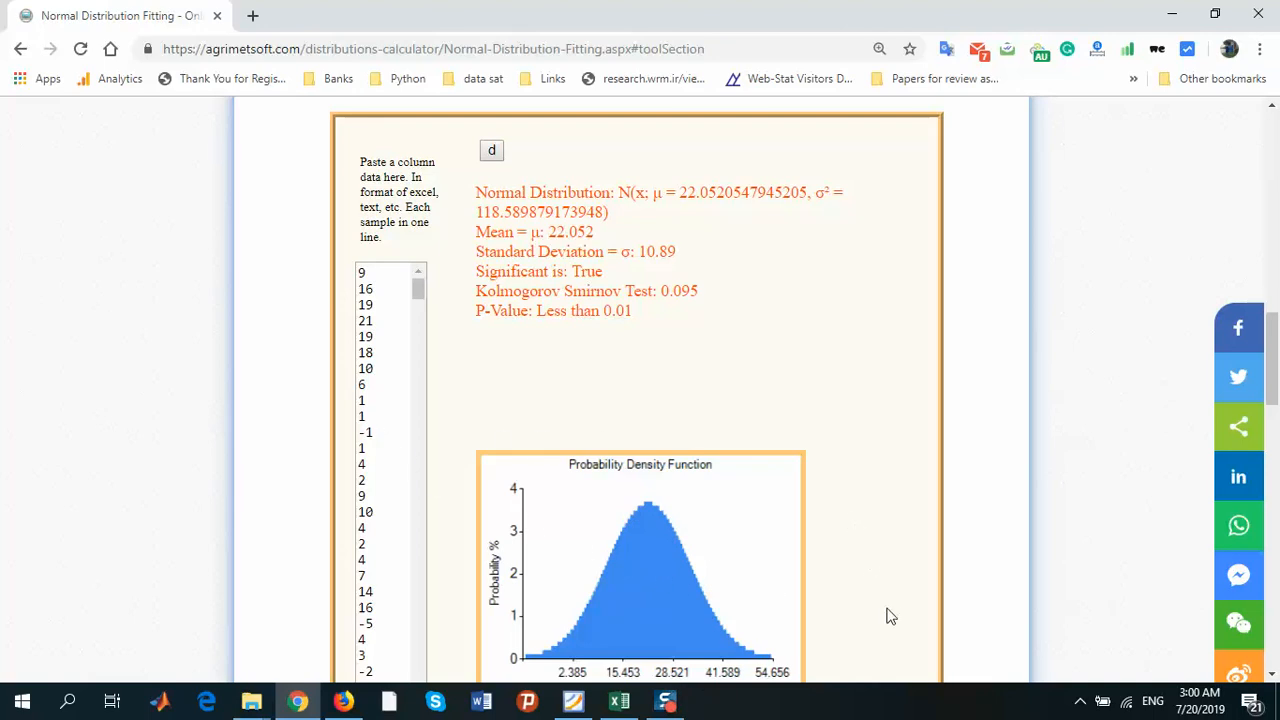
pyautogui.moveTo(826, 646)
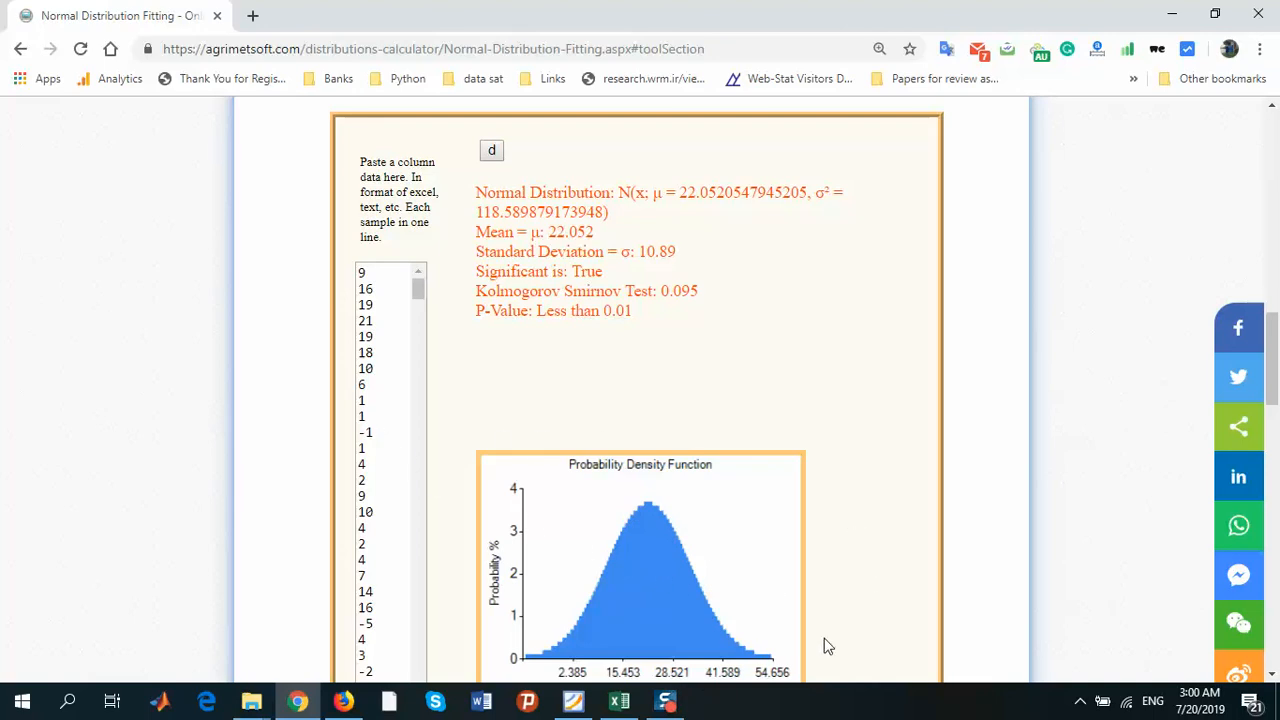